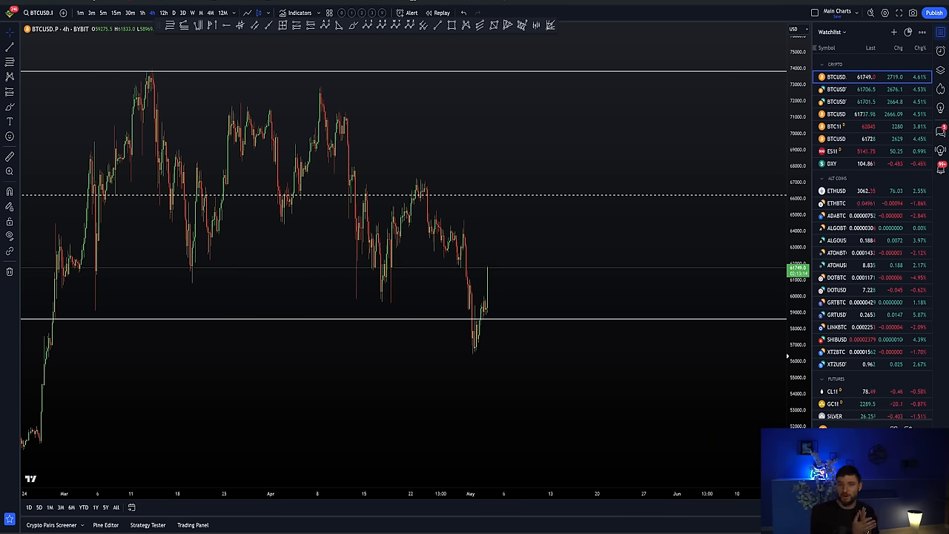
mouse_move(469, 276)
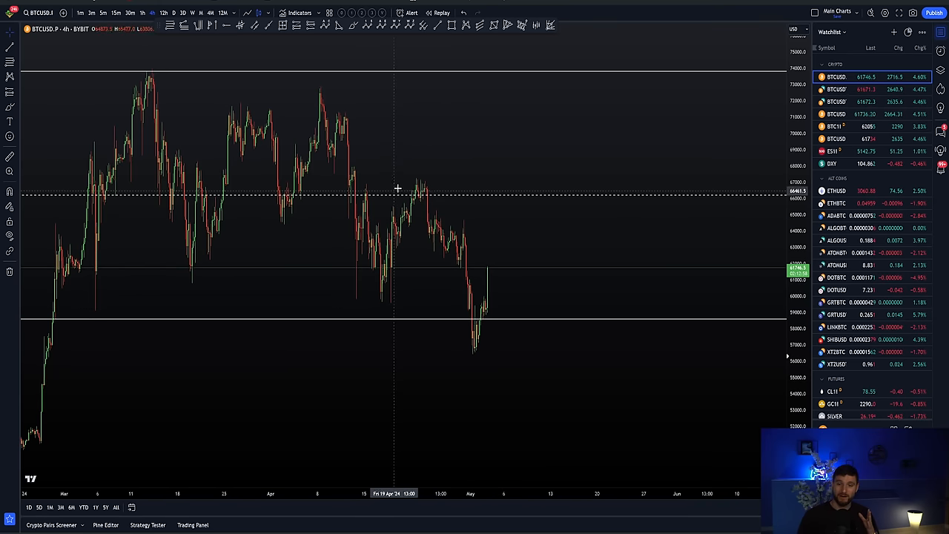
mouse_move(149, 134)
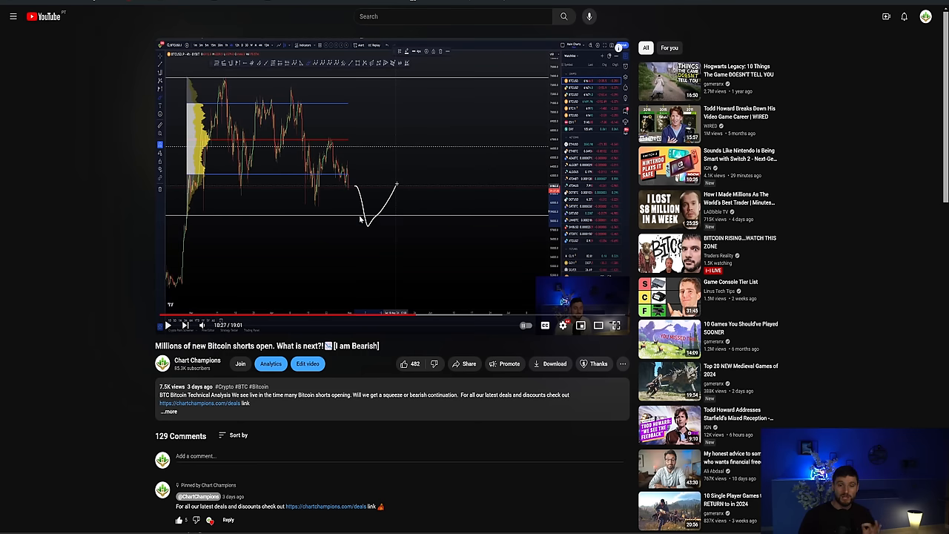
View the video's chart full screen and scroll through the page.
scroll(down, 3)
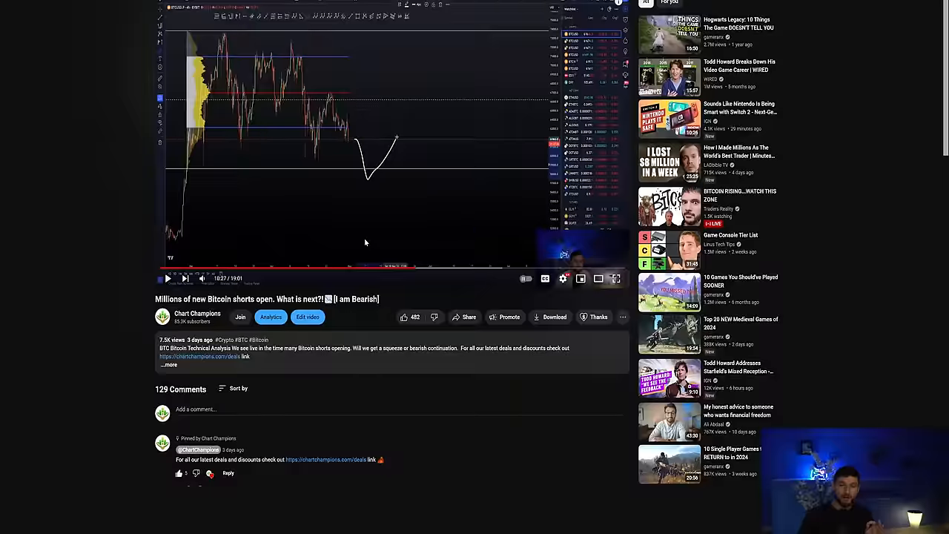
click(599, 278)
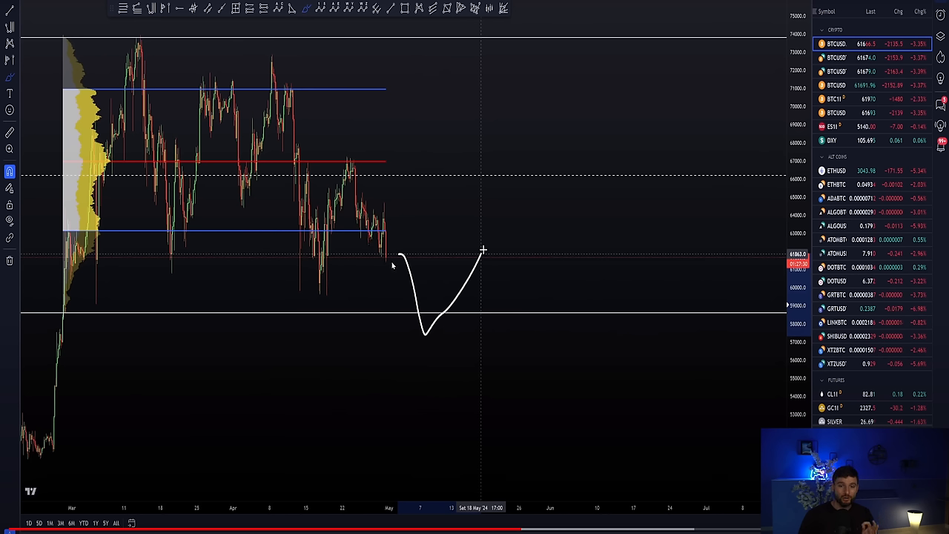
mouse_move(406, 305)
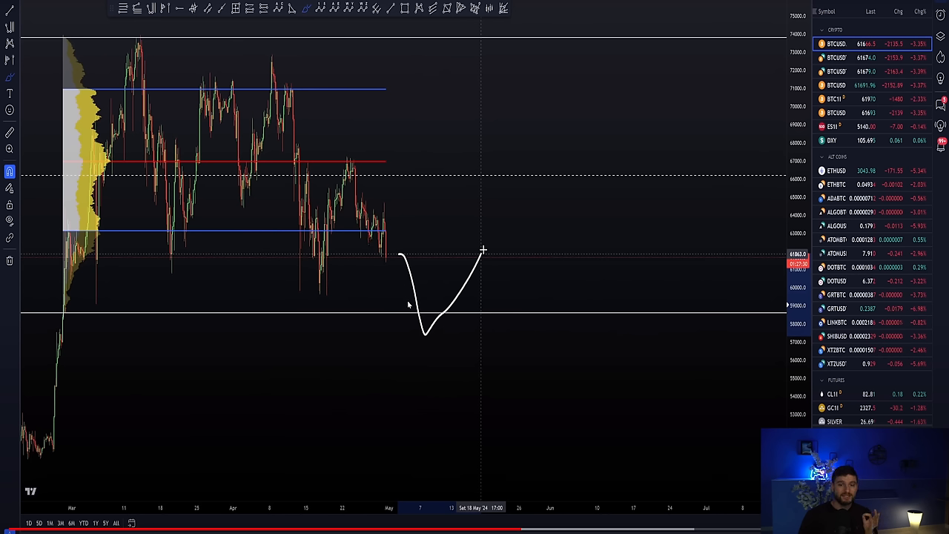
mouse_move(422, 324)
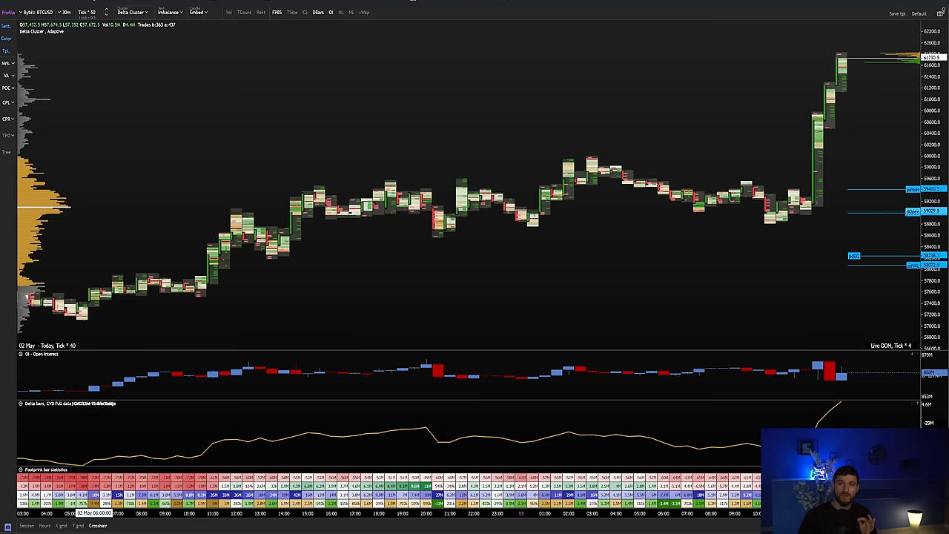
mouse_move(406, 175)
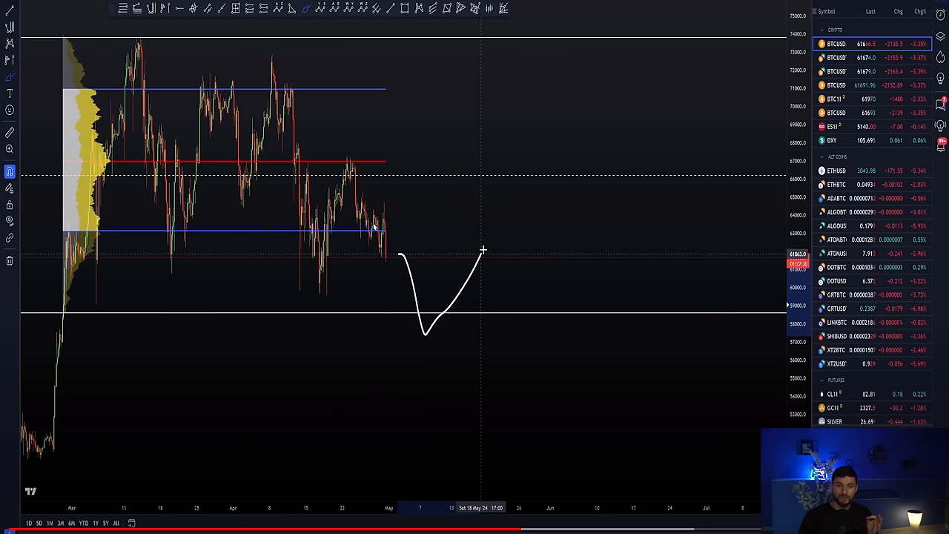
mouse_move(397, 295)
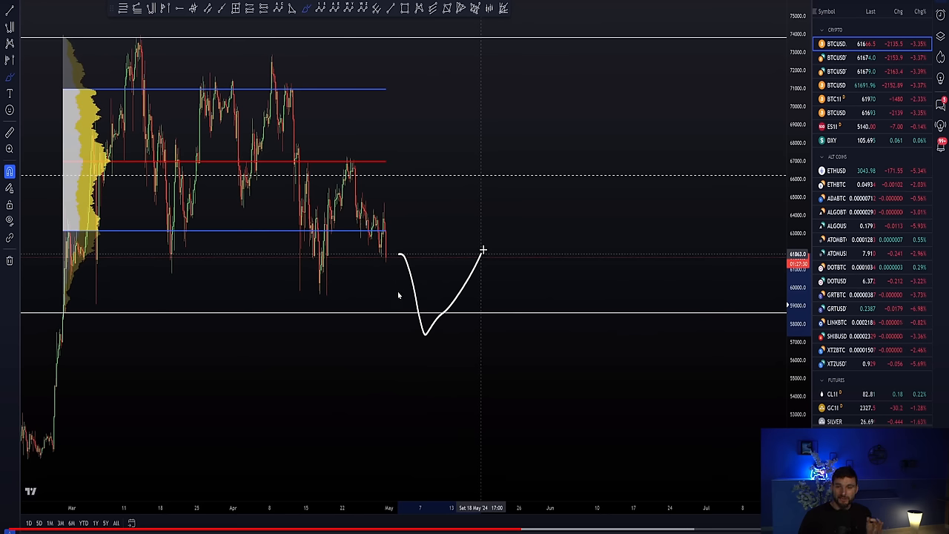
mouse_move(389, 266)
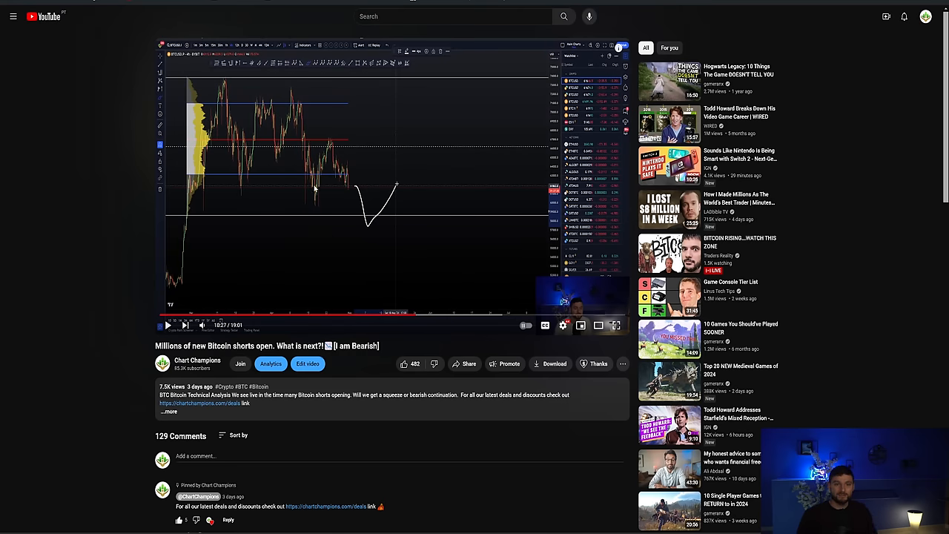
scroll(down, 3)
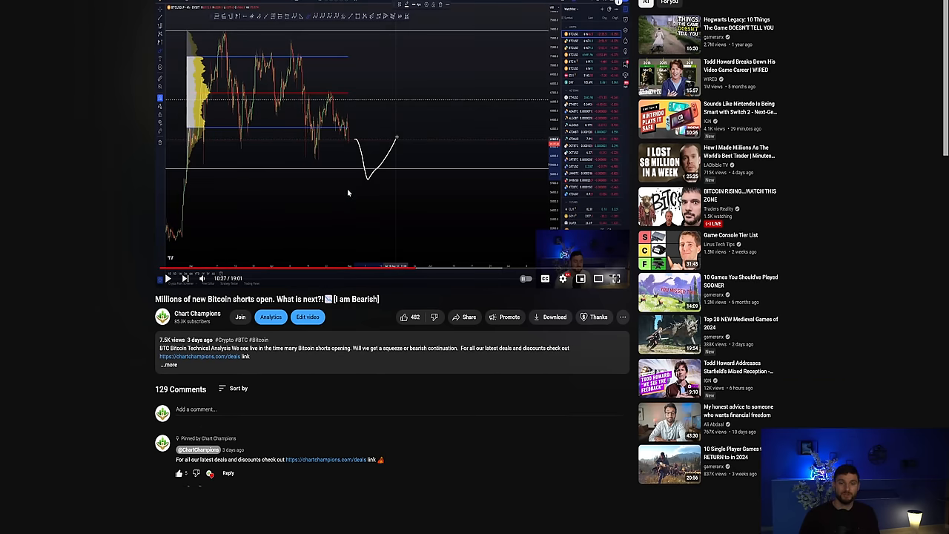
click(615, 278)
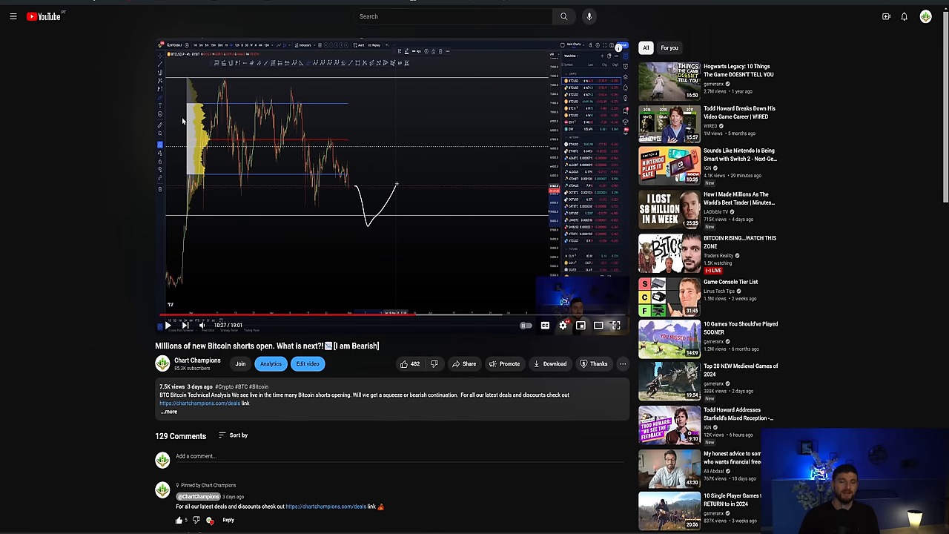
scroll(down, 3)
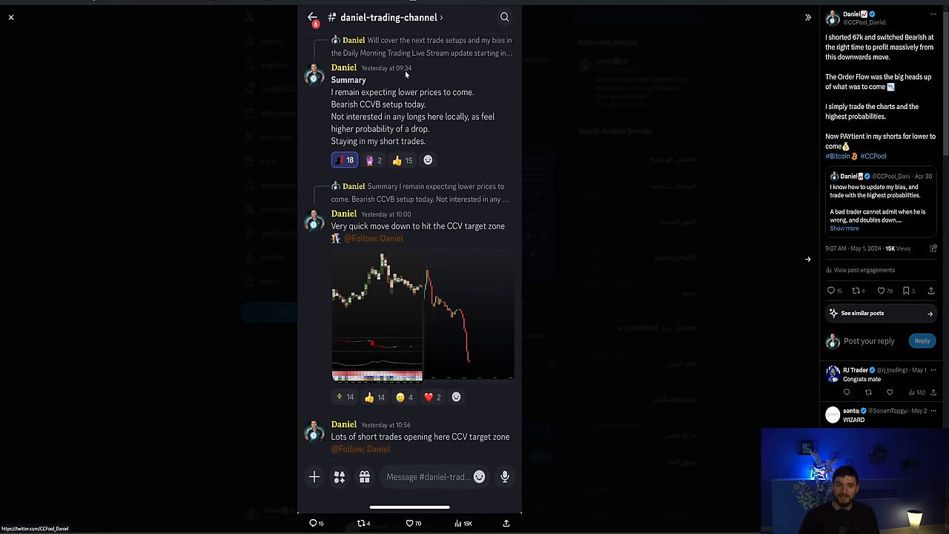
mouse_move(430, 85)
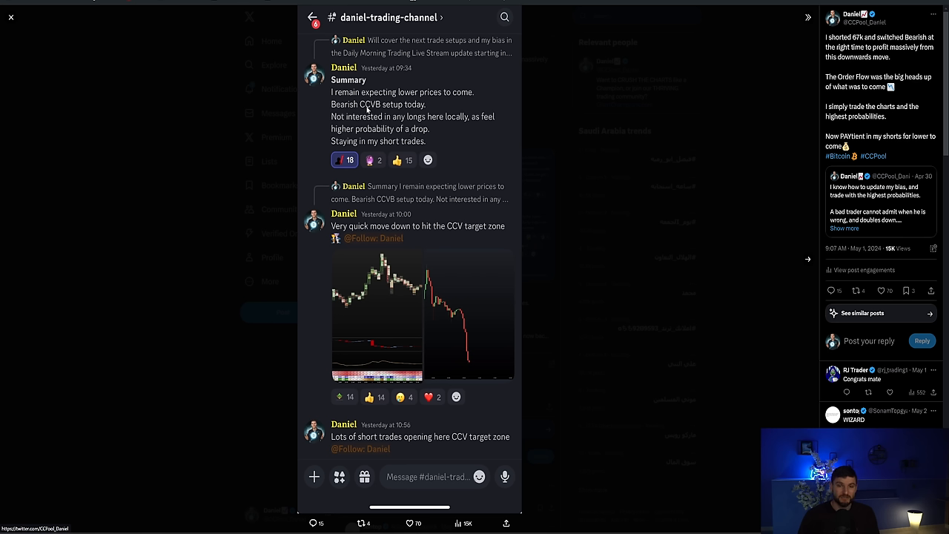
mouse_move(420, 362)
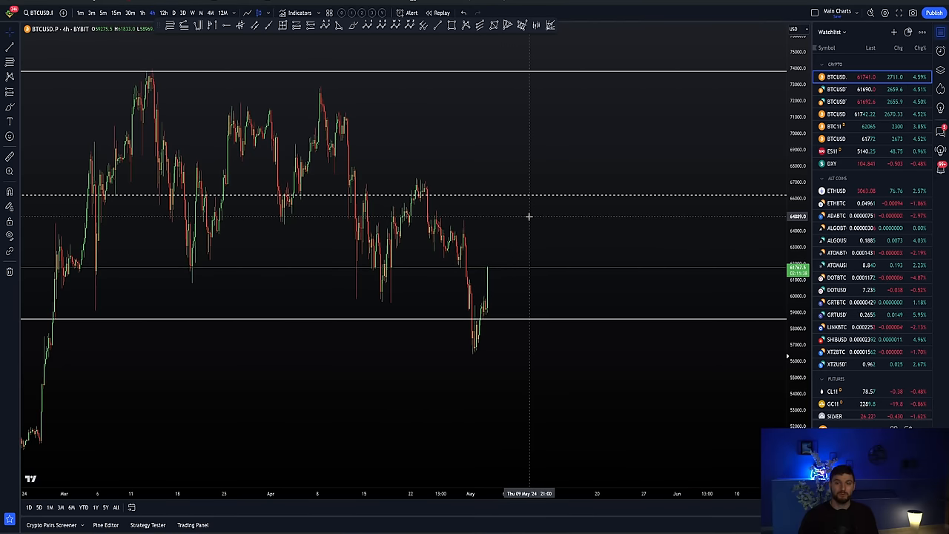
mouse_move(466, 272)
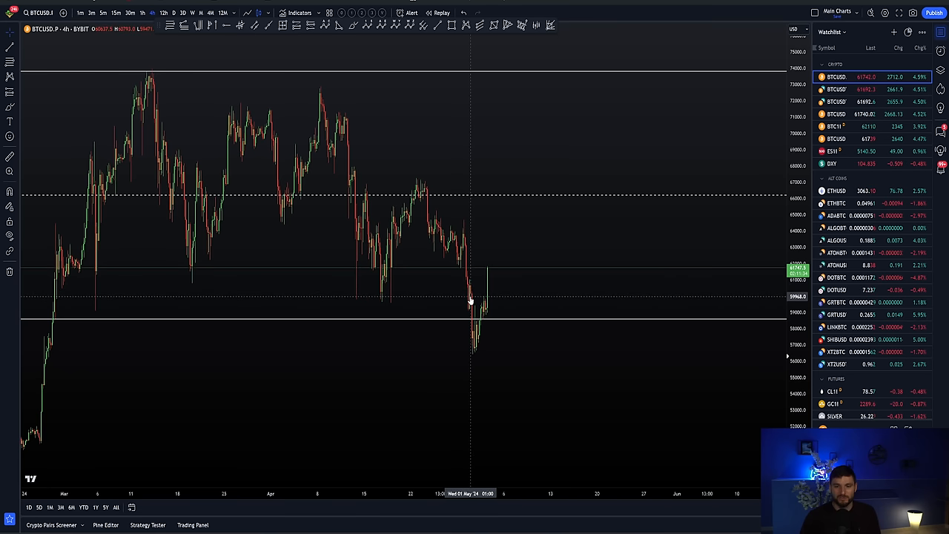
mouse_move(439, 261)
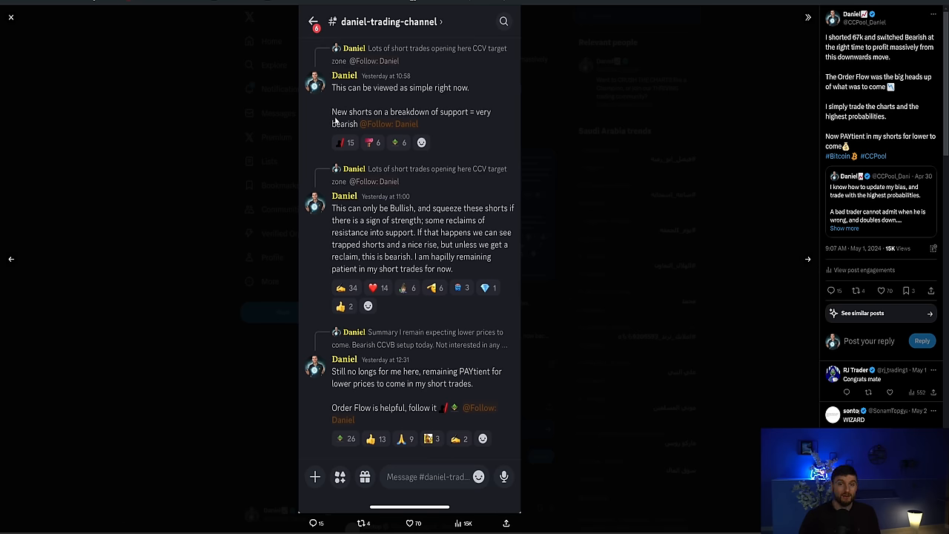
mouse_move(477, 125)
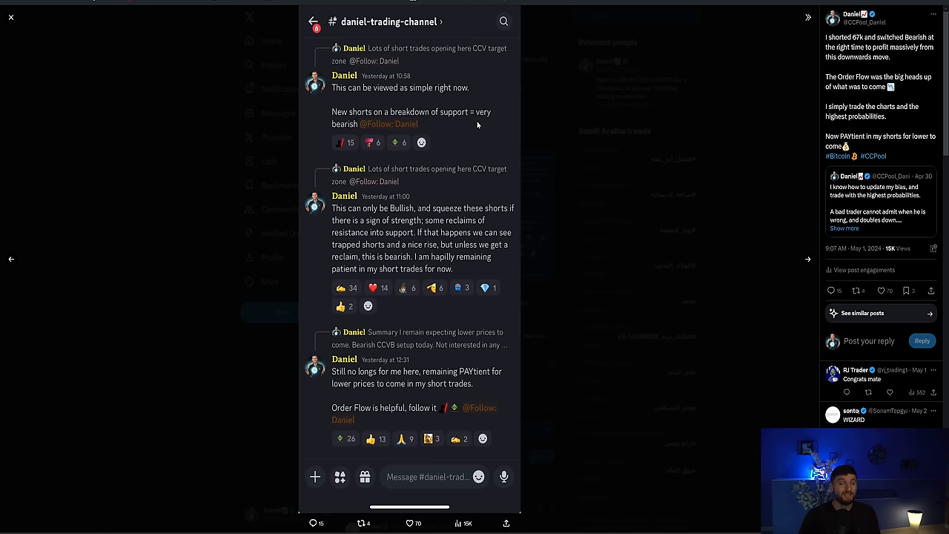
mouse_move(417, 121)
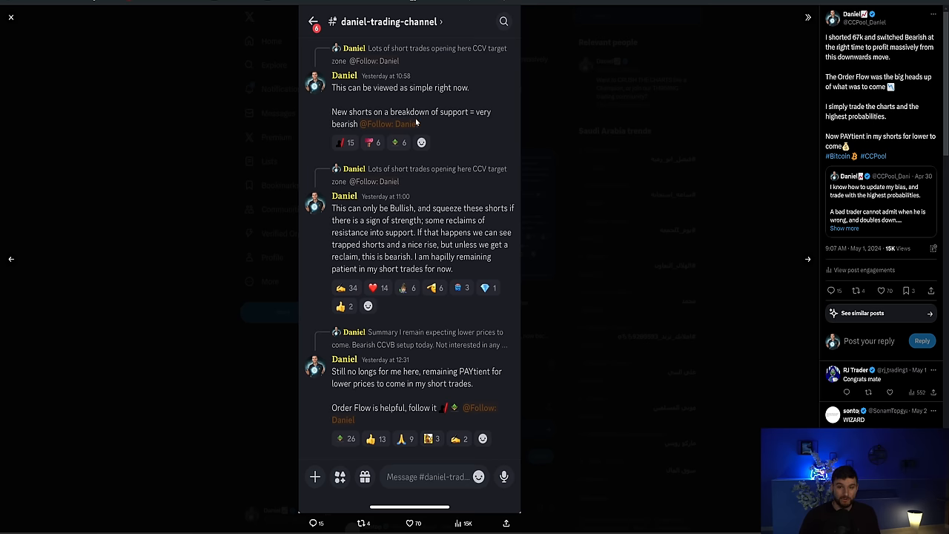
mouse_move(424, 115)
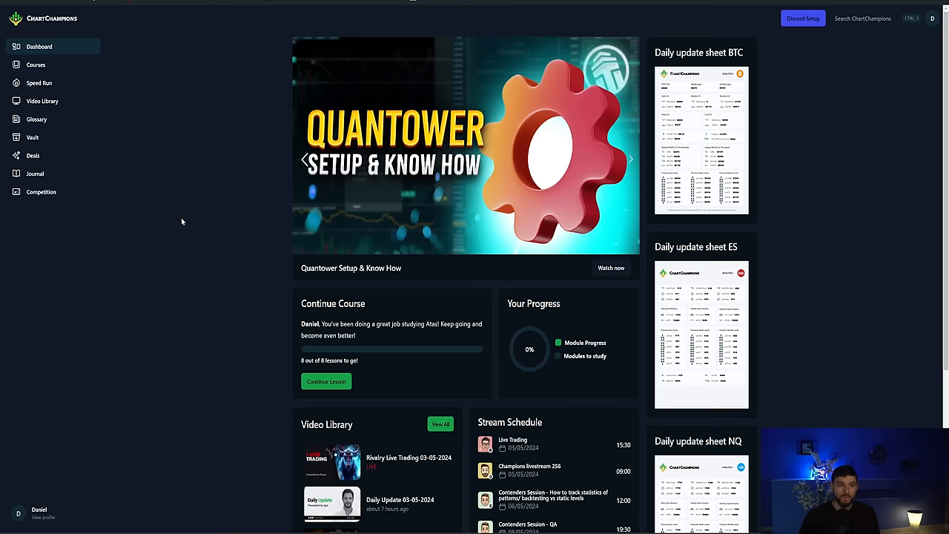
Browse the Vault's daily update sheets, templates and Cheatsheets row from the sidebar.
click(33, 136)
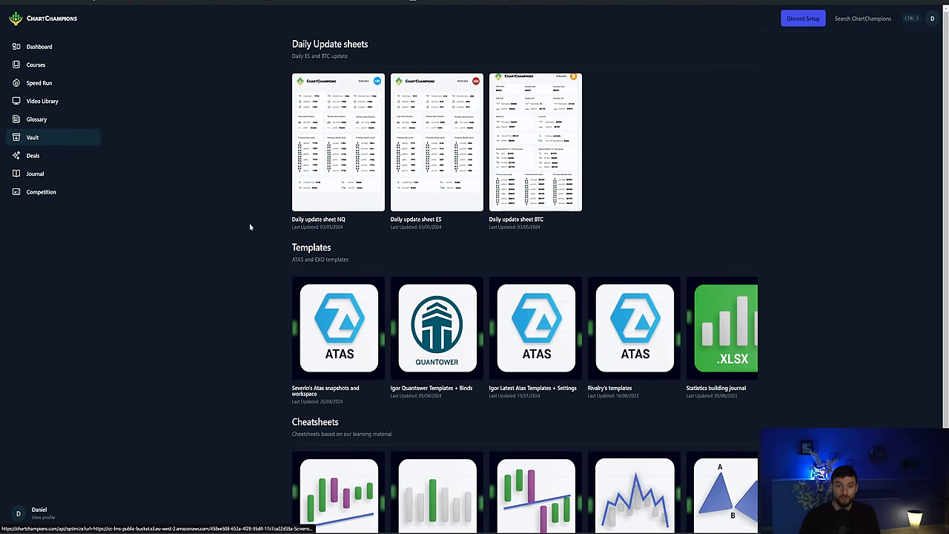
scroll(down, 3)
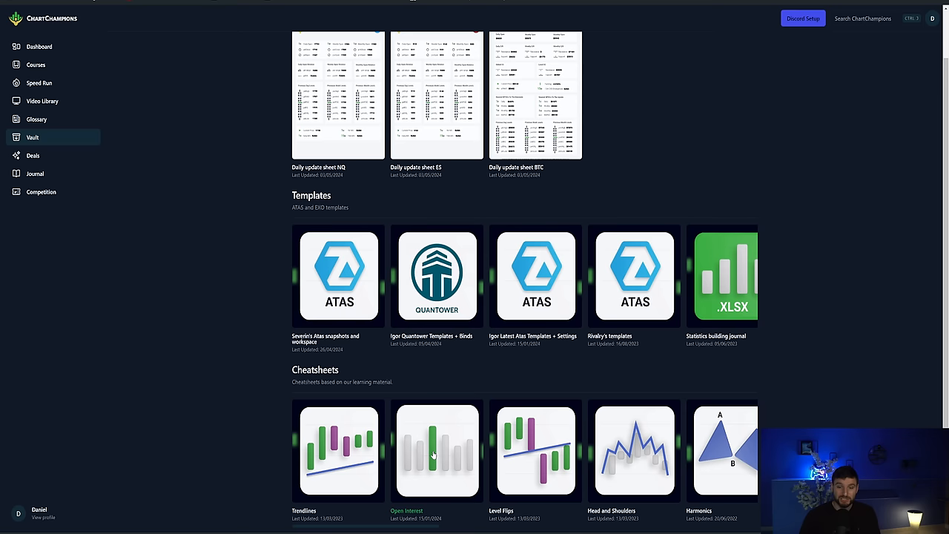
scroll(right, 3)
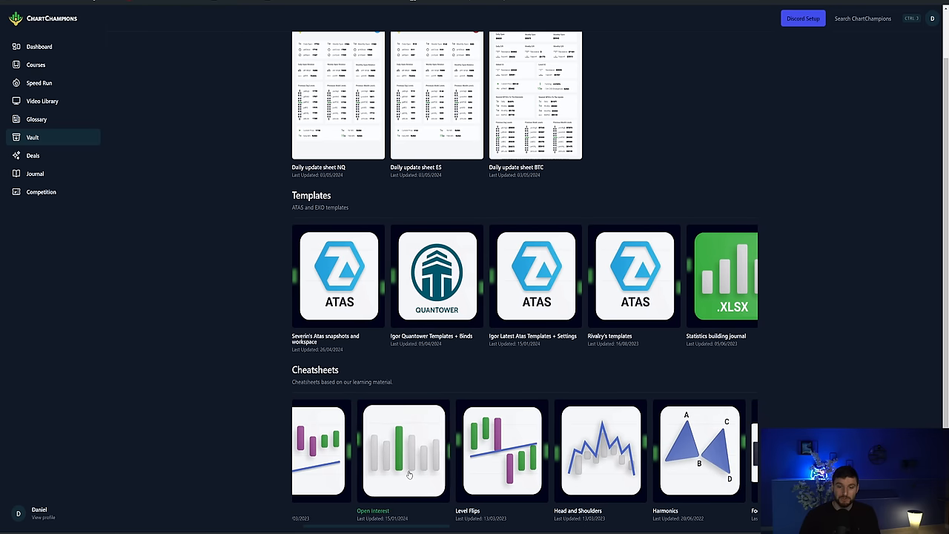
scroll(right, 3)
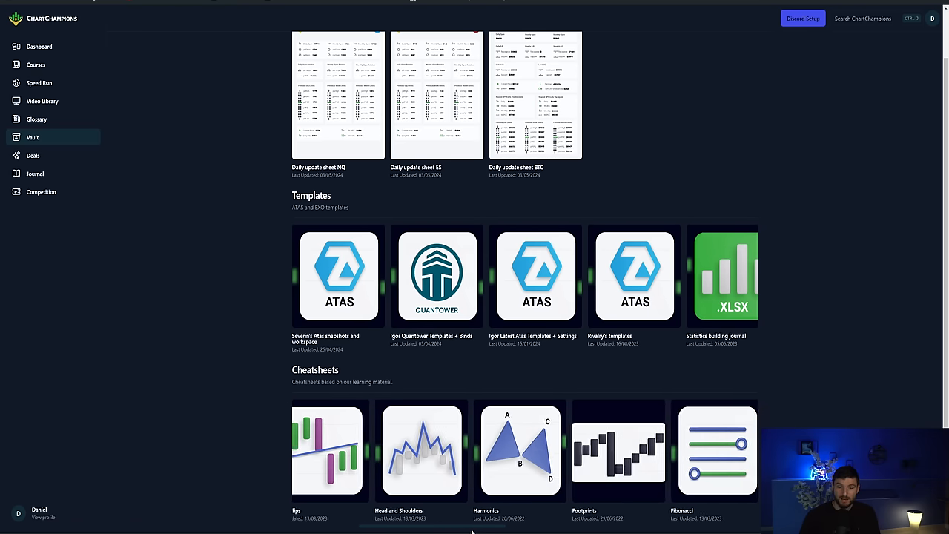
scroll(right, 3)
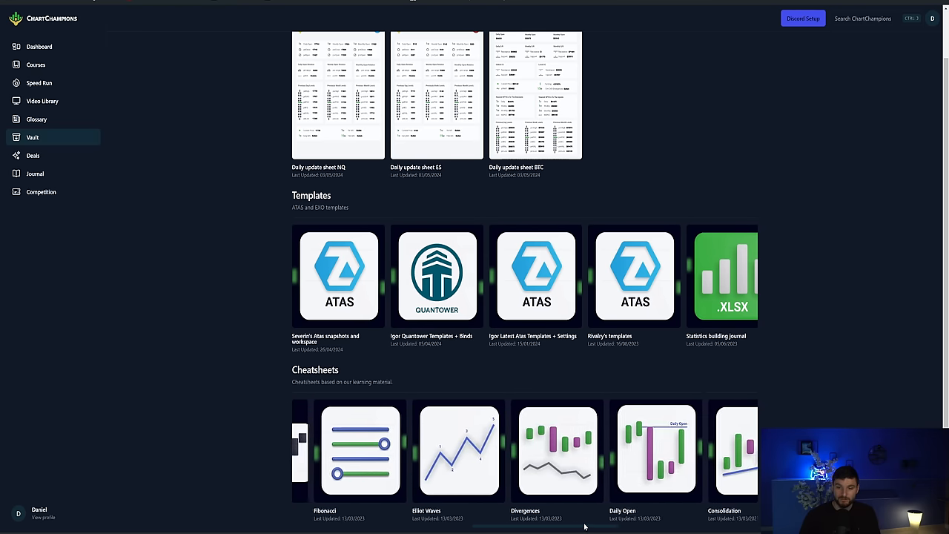
scroll(right, 3)
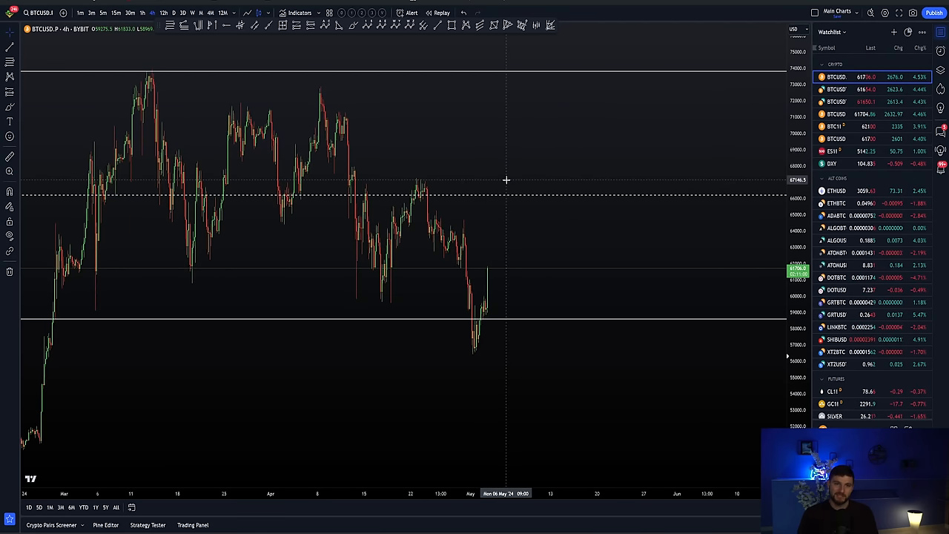
mouse_move(234, 115)
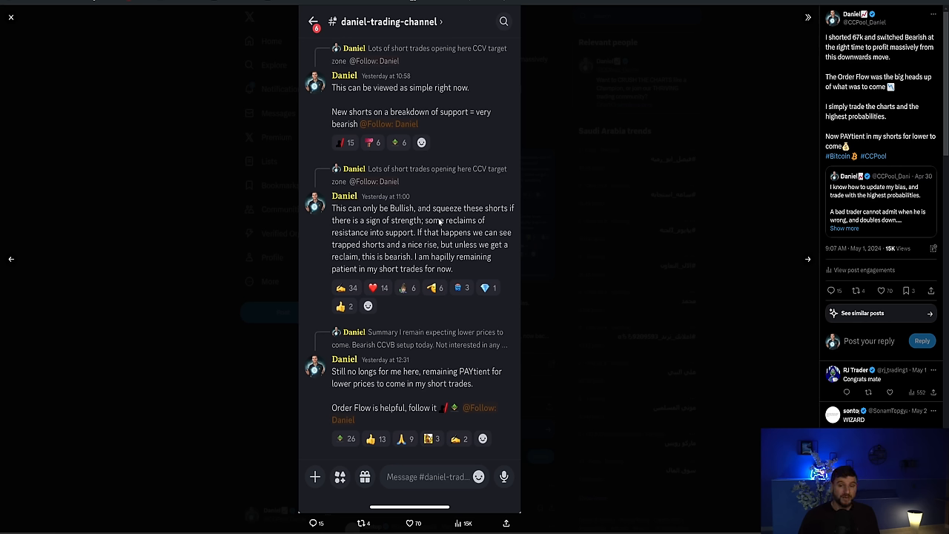
mouse_move(421, 265)
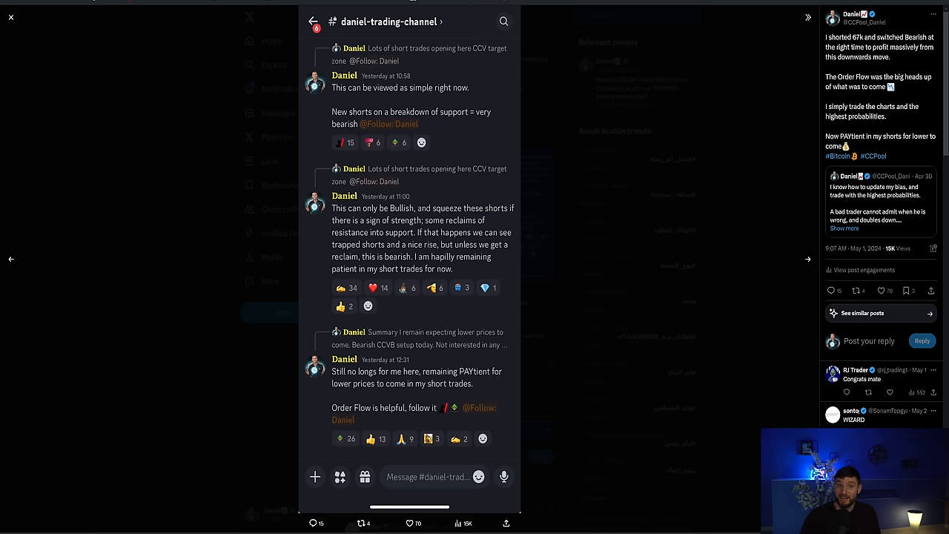
scroll(down, 3)
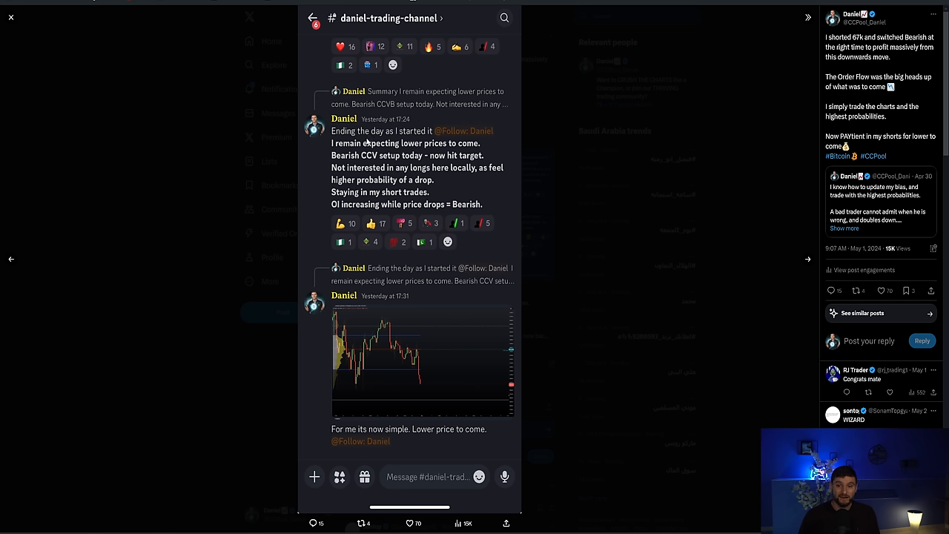
mouse_move(399, 181)
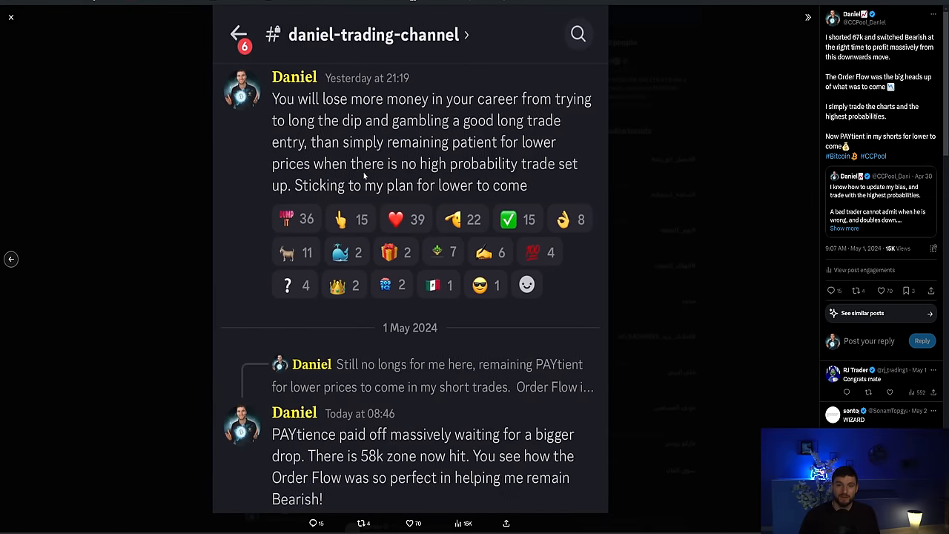
mouse_move(356, 463)
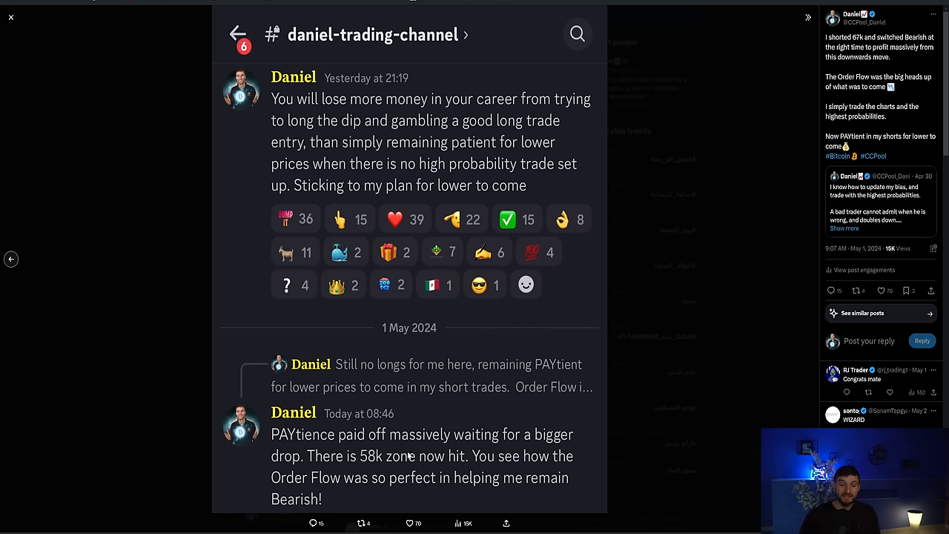
mouse_move(406, 418)
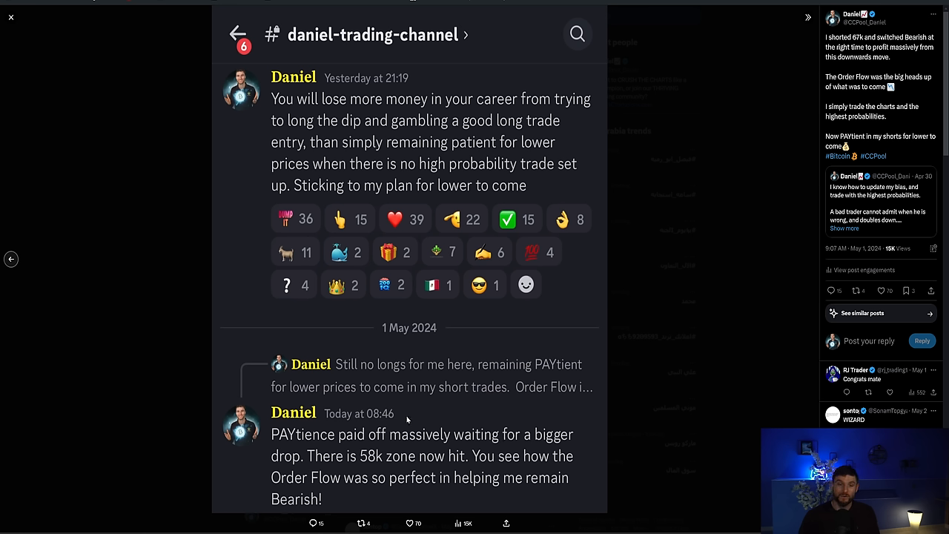
mouse_move(374, 462)
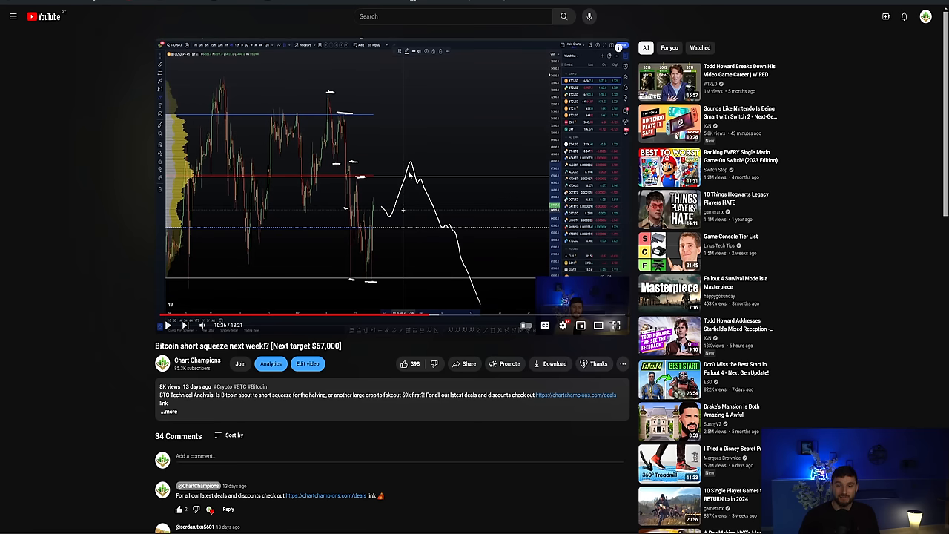
mouse_move(418, 185)
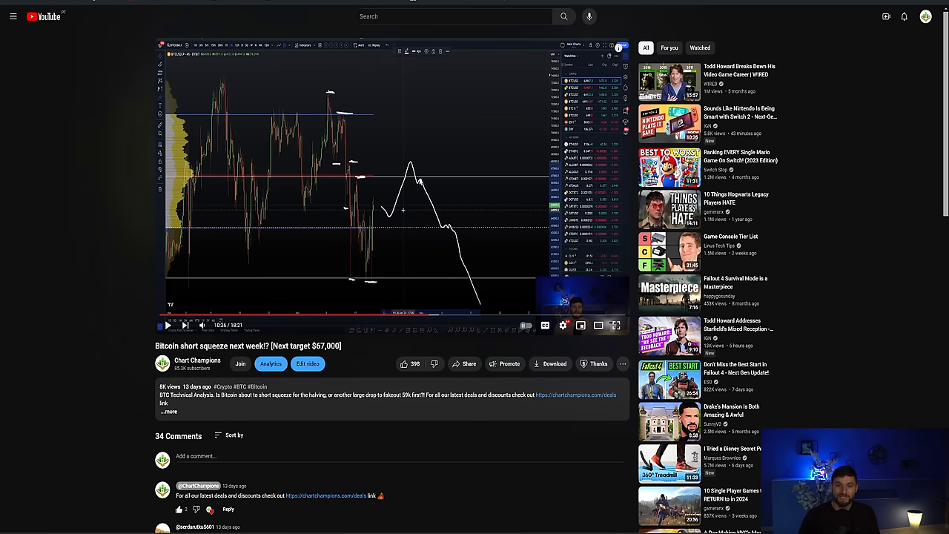
mouse_move(452, 241)
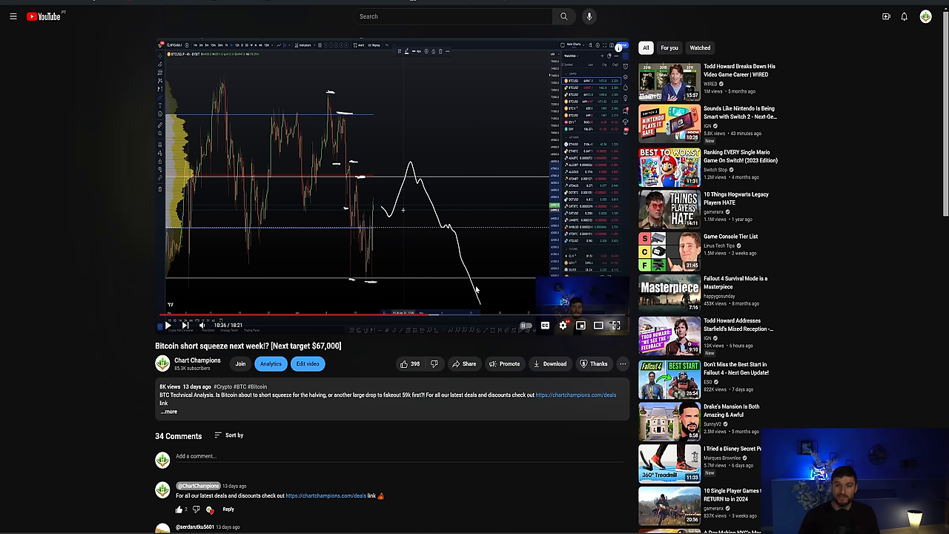
mouse_move(472, 294)
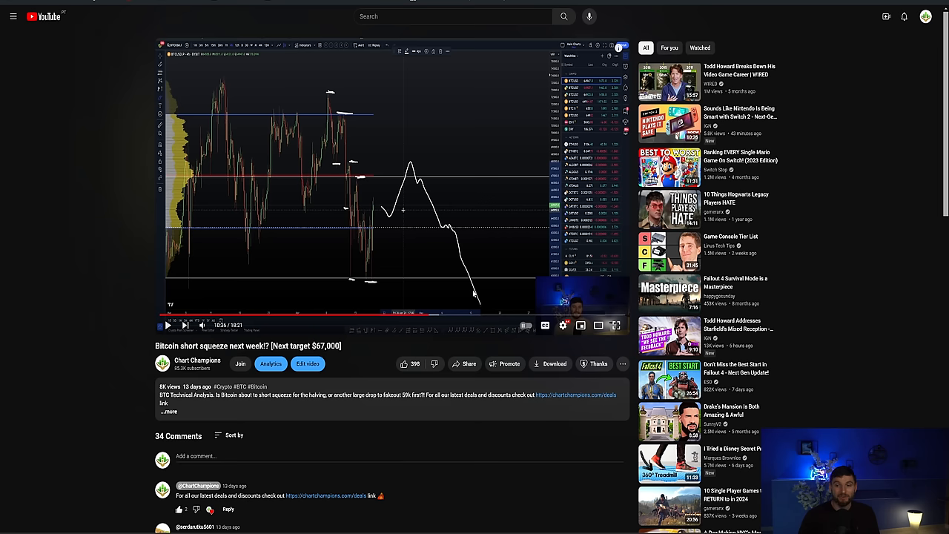
mouse_move(403, 160)
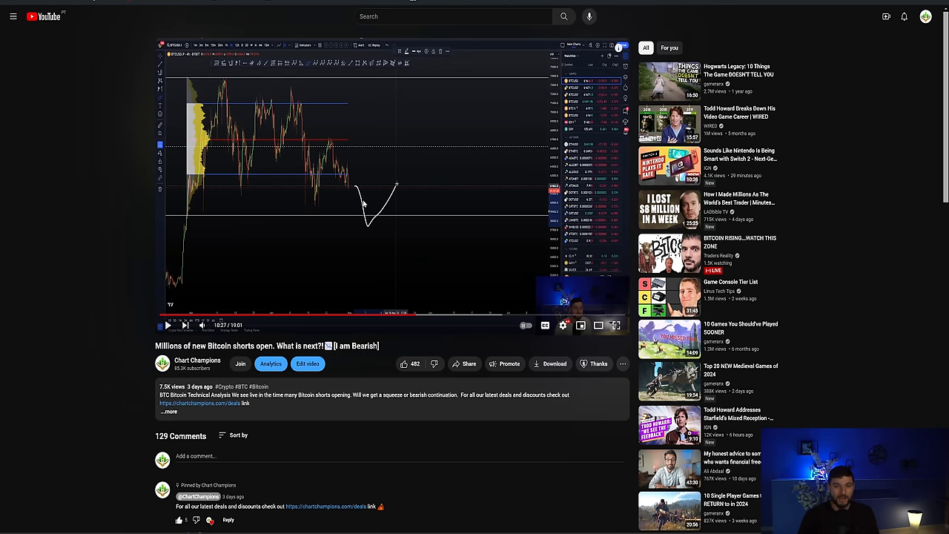
mouse_move(364, 225)
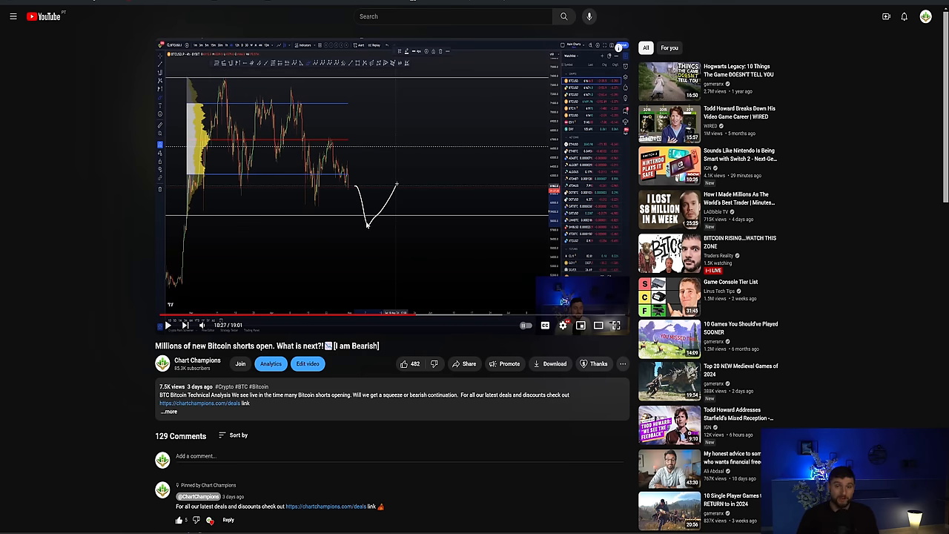
Switch from the YouTube video page to the TradingView BTCUSD chart.
click(616, 327)
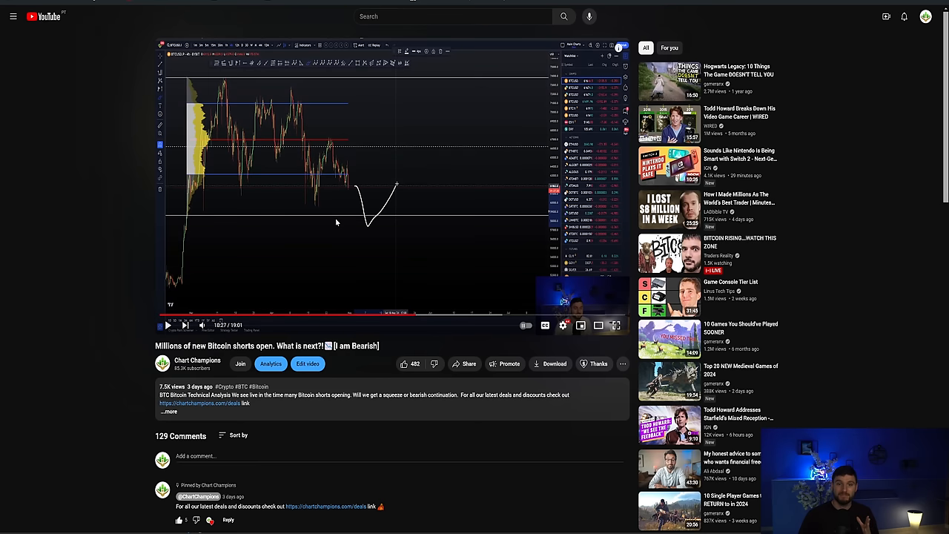
mouse_move(364, 231)
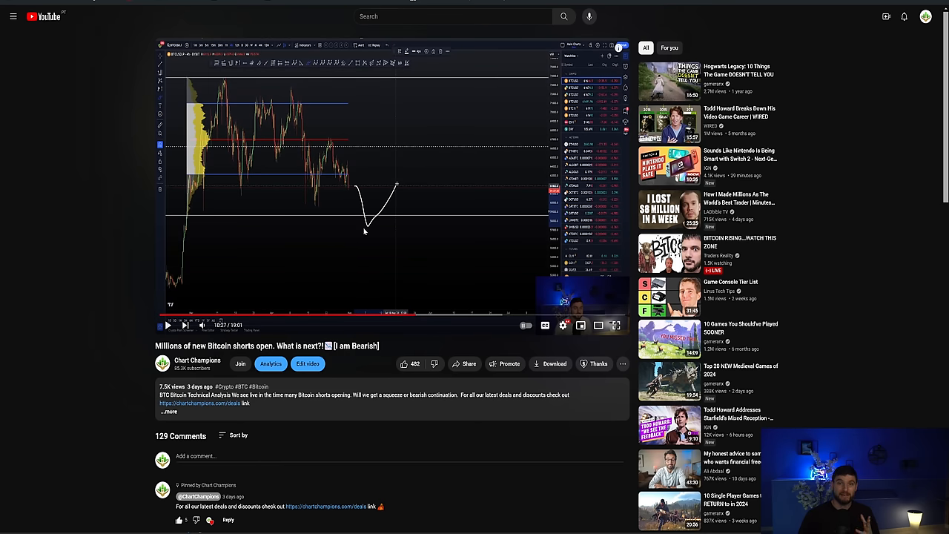
mouse_move(438, 201)
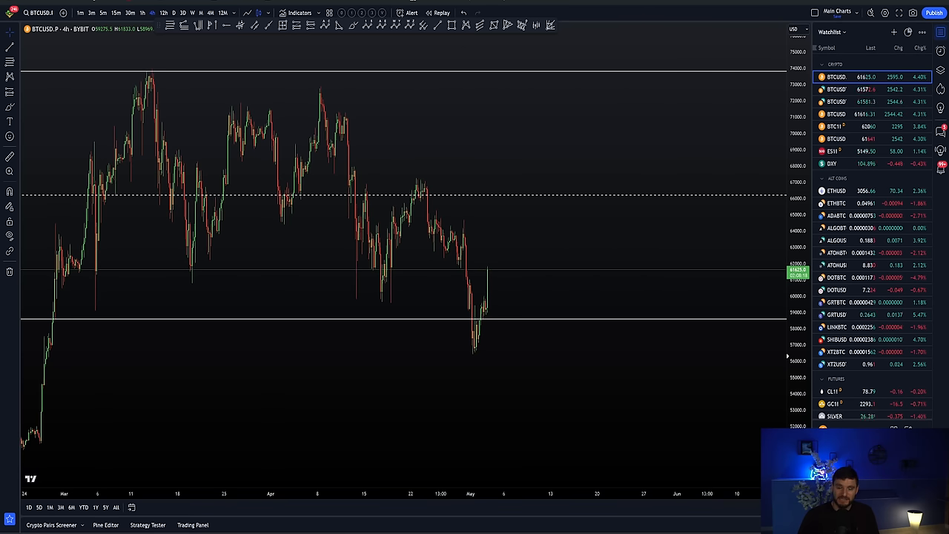
mouse_move(559, 264)
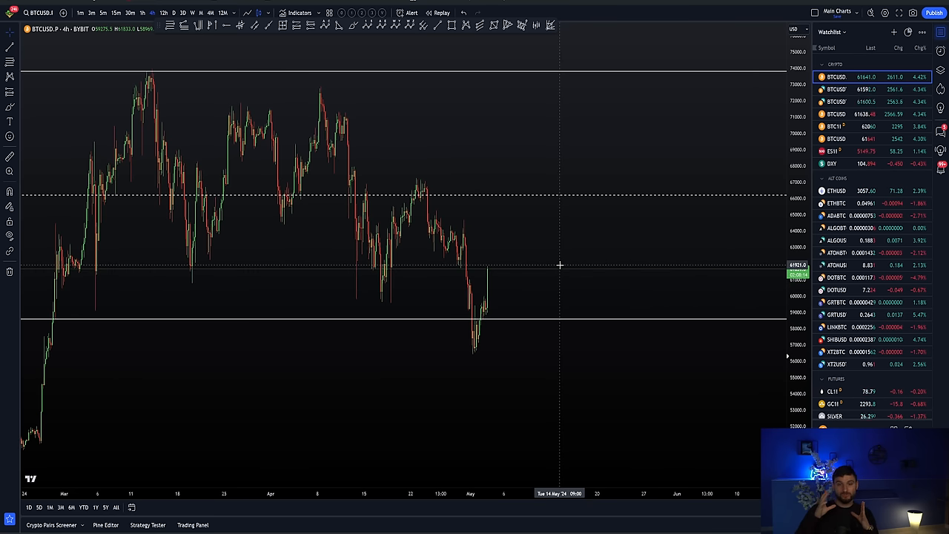
mouse_move(388, 190)
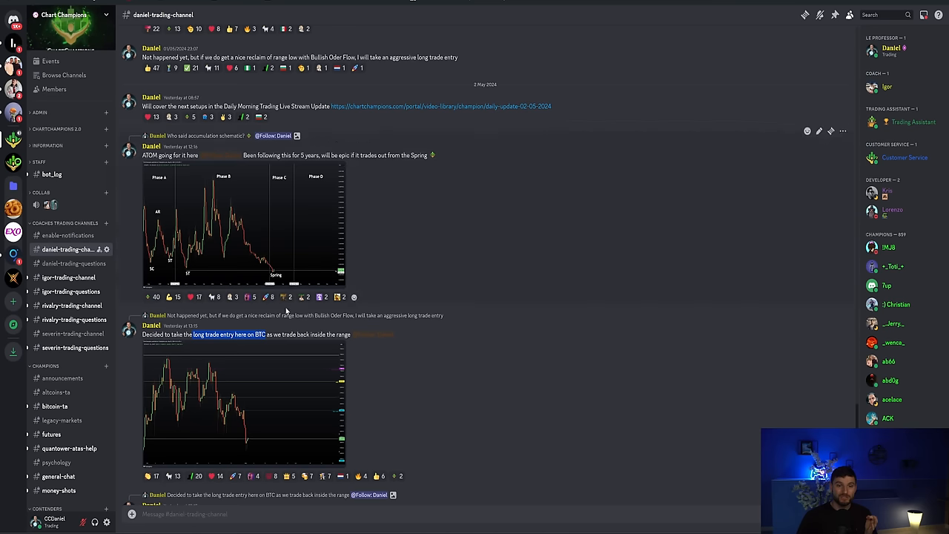
mouse_move(264, 346)
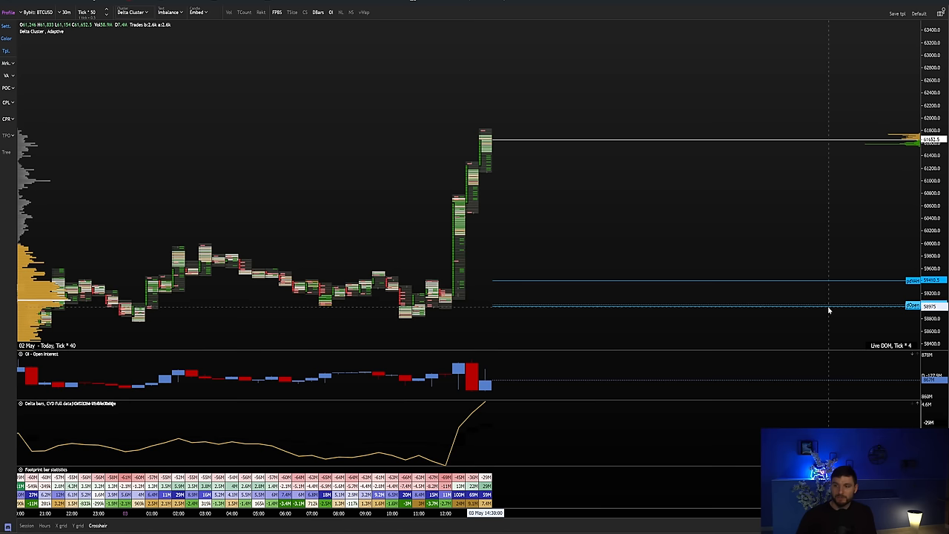
mouse_move(423, 231)
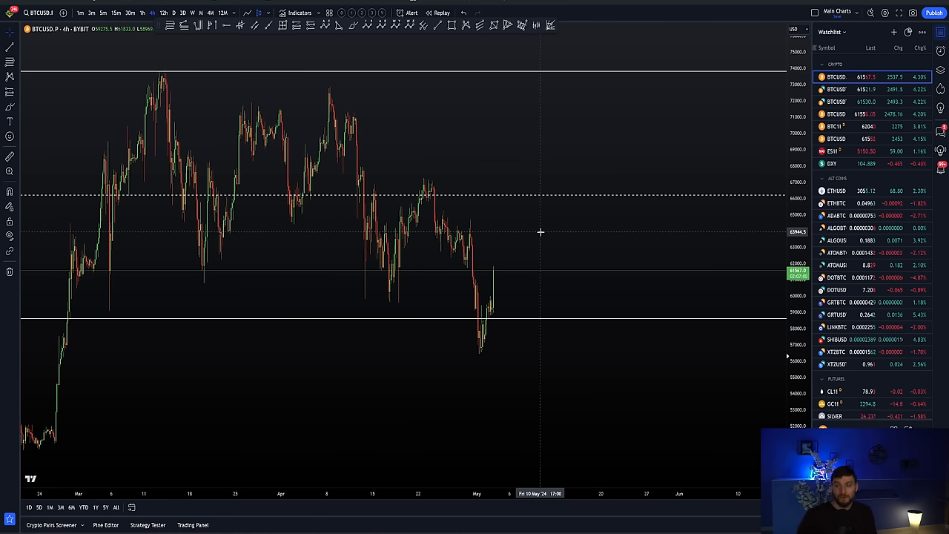
mouse_move(532, 255)
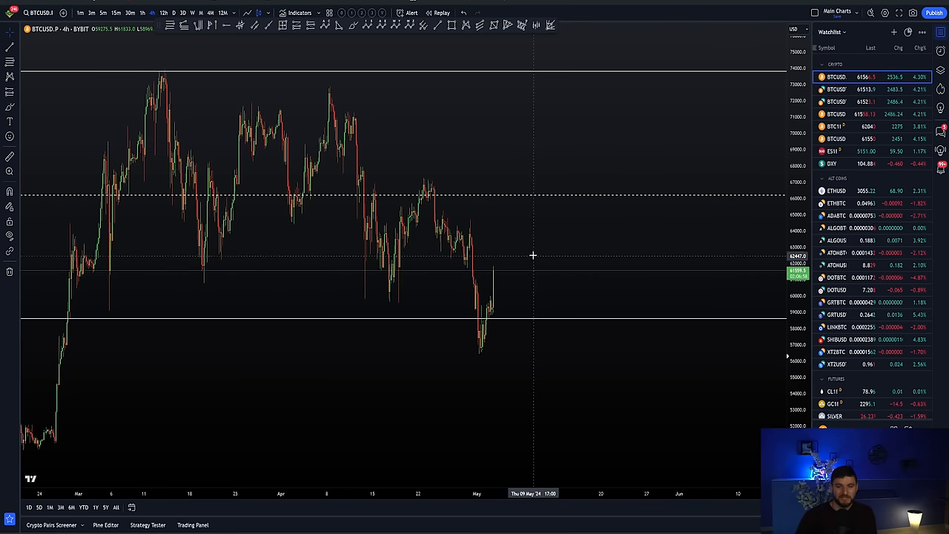
mouse_move(596, 71)
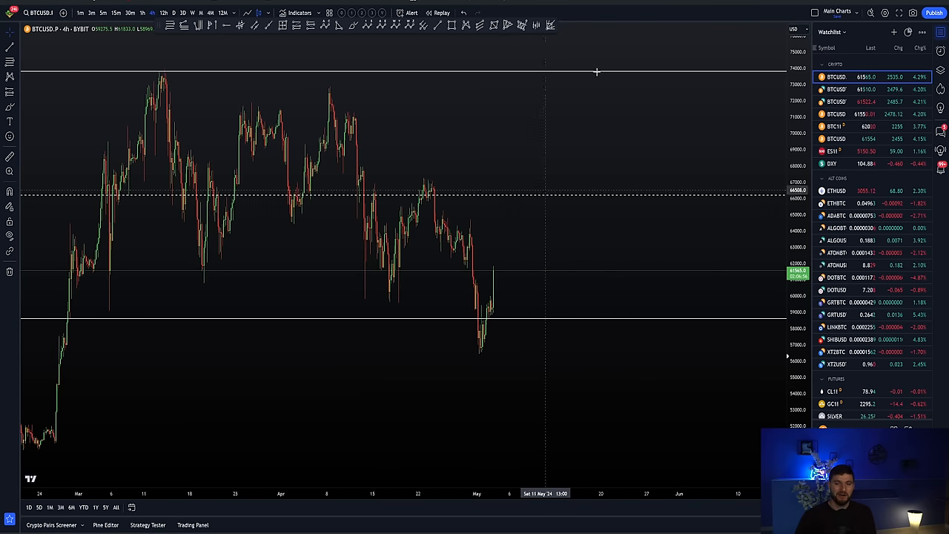
mouse_move(508, 264)
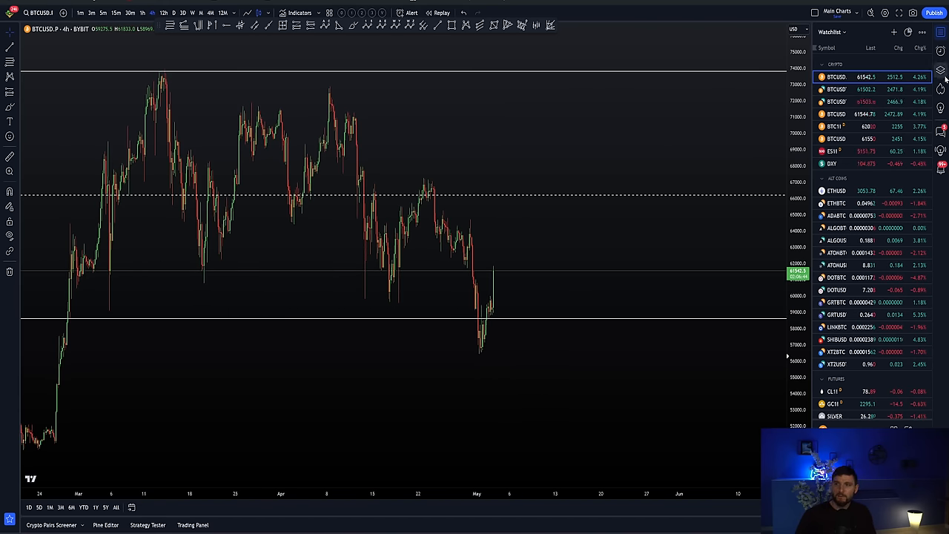
Unhide the saved horizontal level lines via the Object Tree on the BTCUSD chart.
click(940, 71)
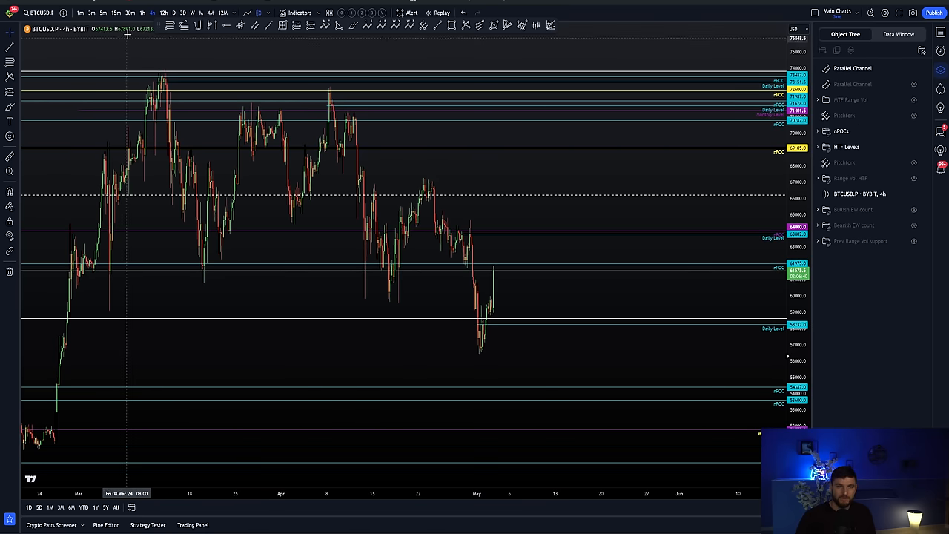
click(116, 14)
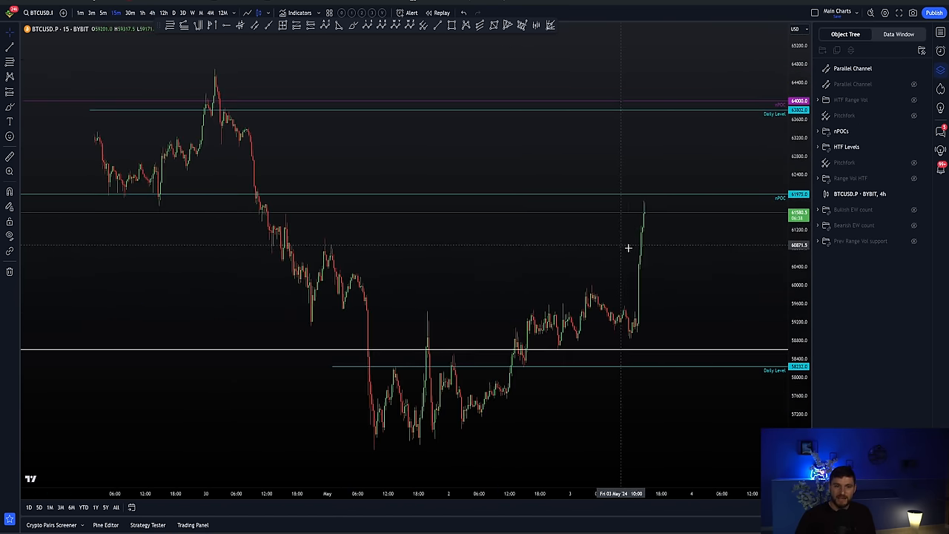
drag(629, 248, 530, 200)
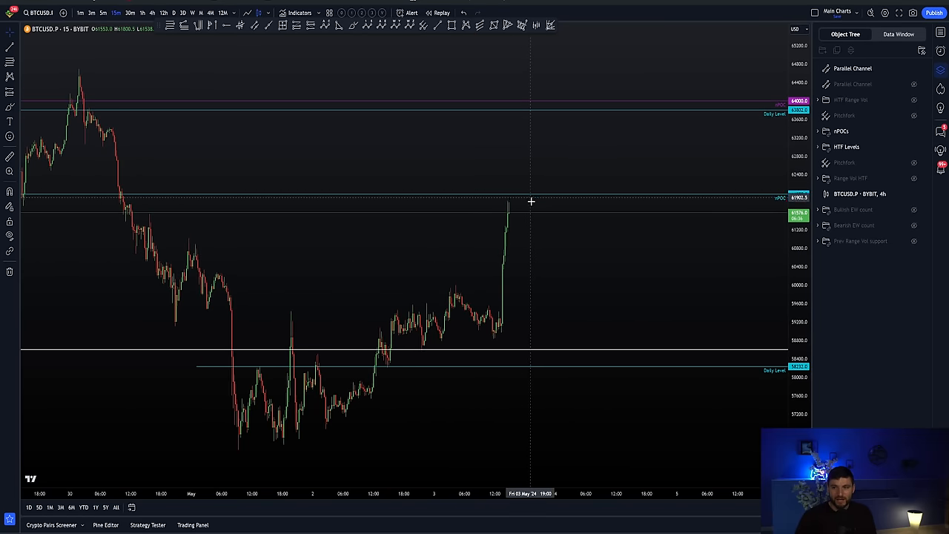
mouse_move(524, 220)
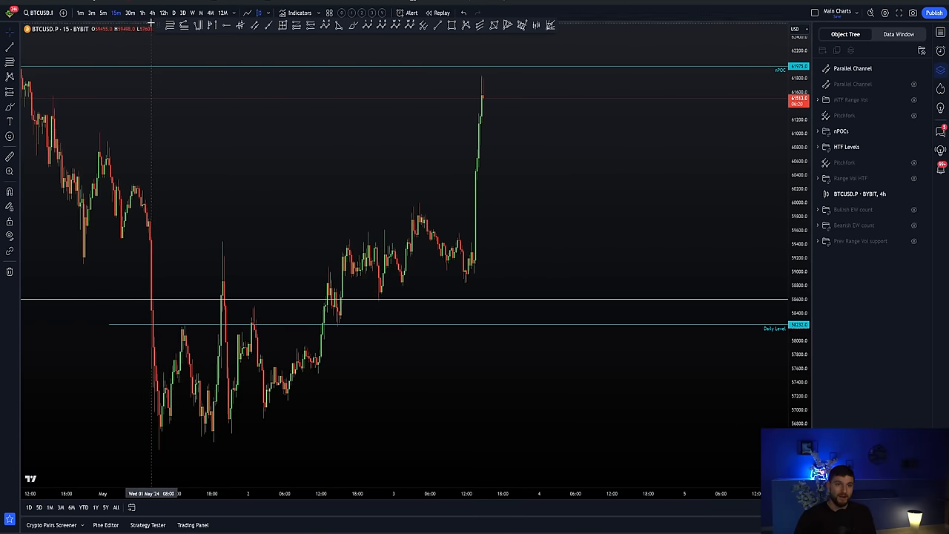
click(152, 13)
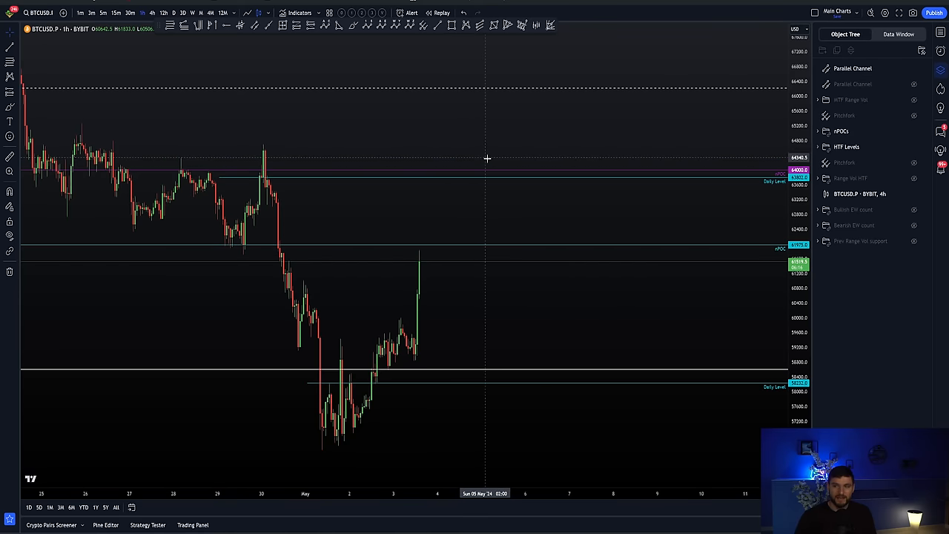
mouse_move(265, 142)
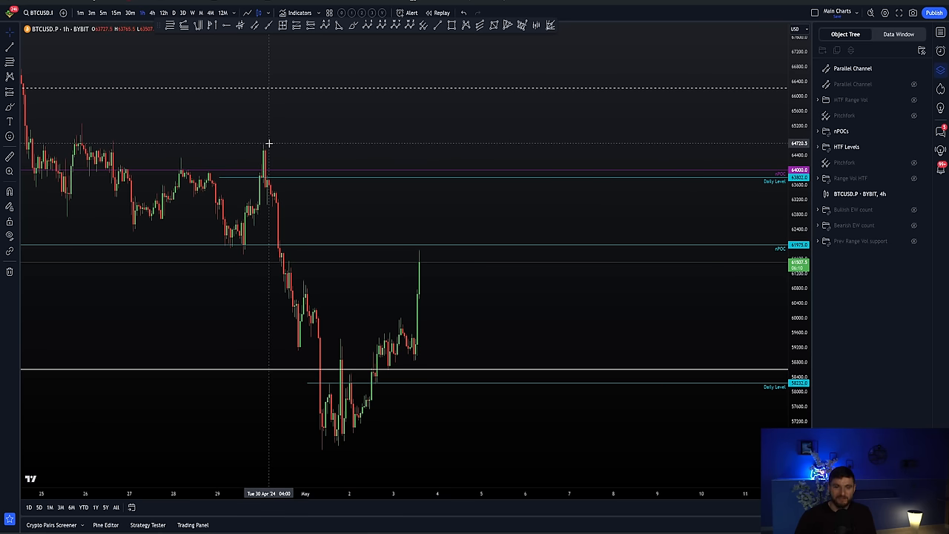
mouse_move(473, 149)
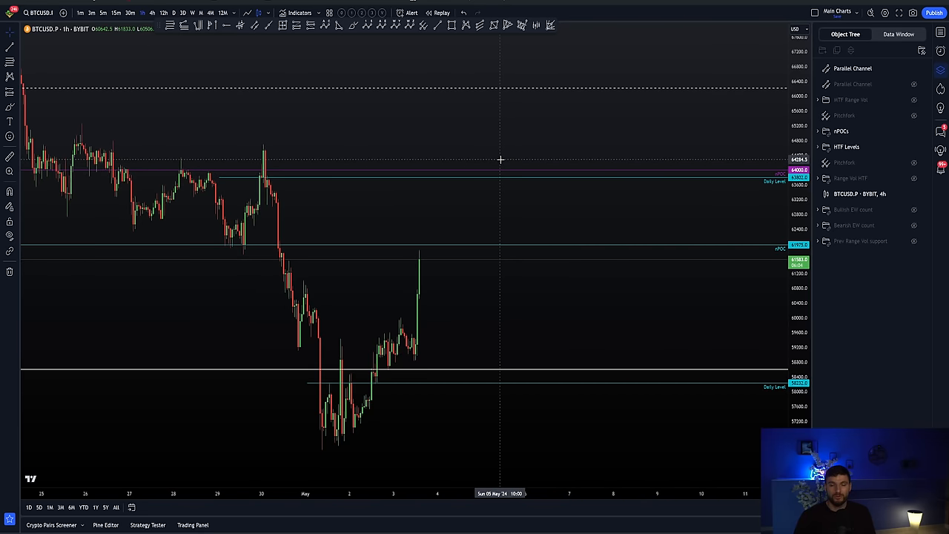
mouse_move(450, 172)
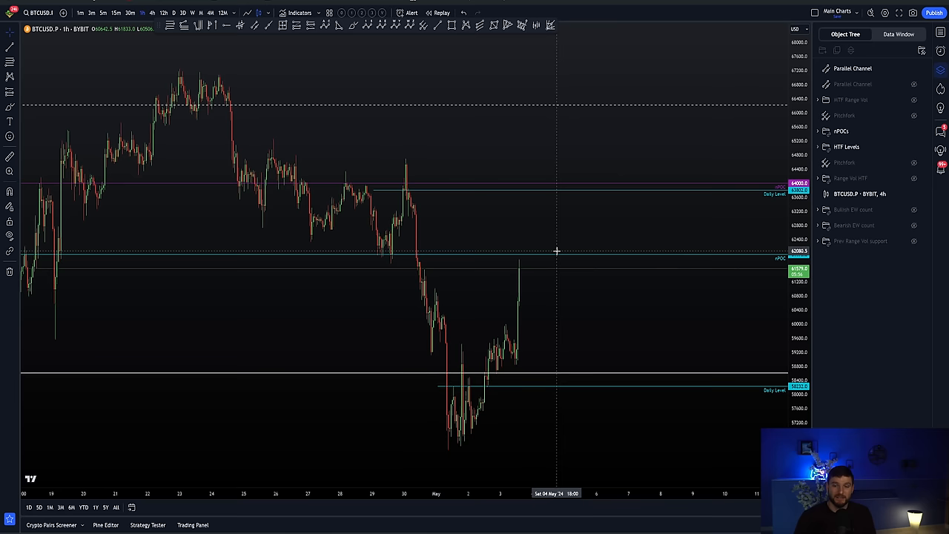
mouse_move(526, 183)
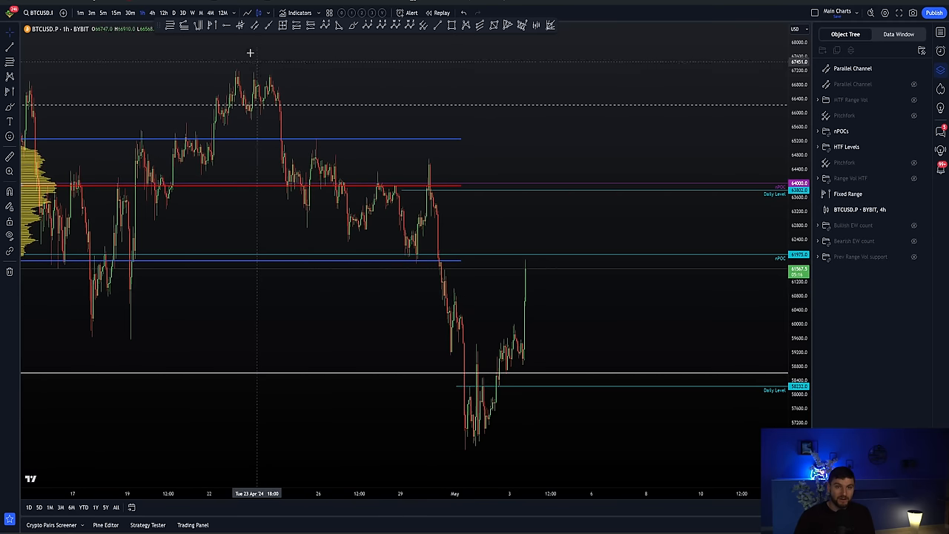
mouse_move(223, 261)
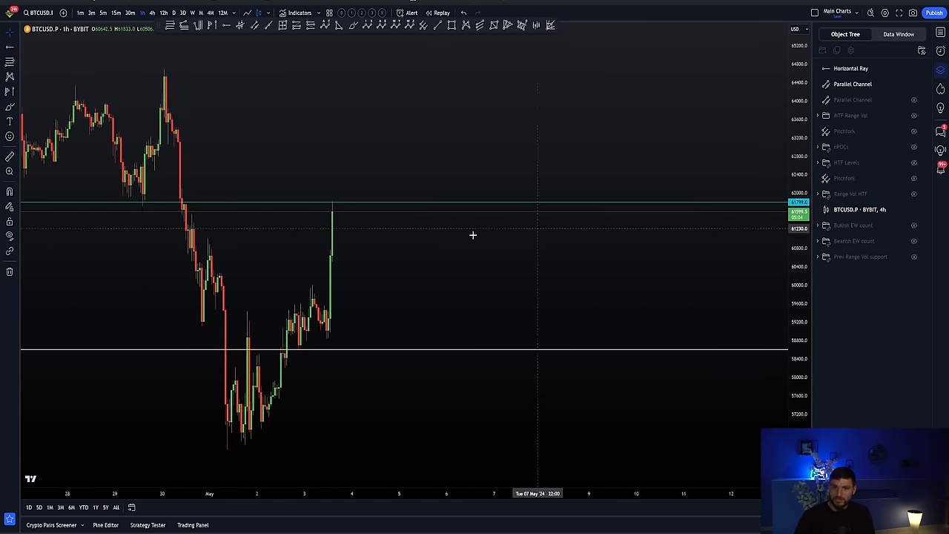
Put the BTCUSD chart on the 4-hour timeframe after reviewing the range volume profile.
click(104, 12)
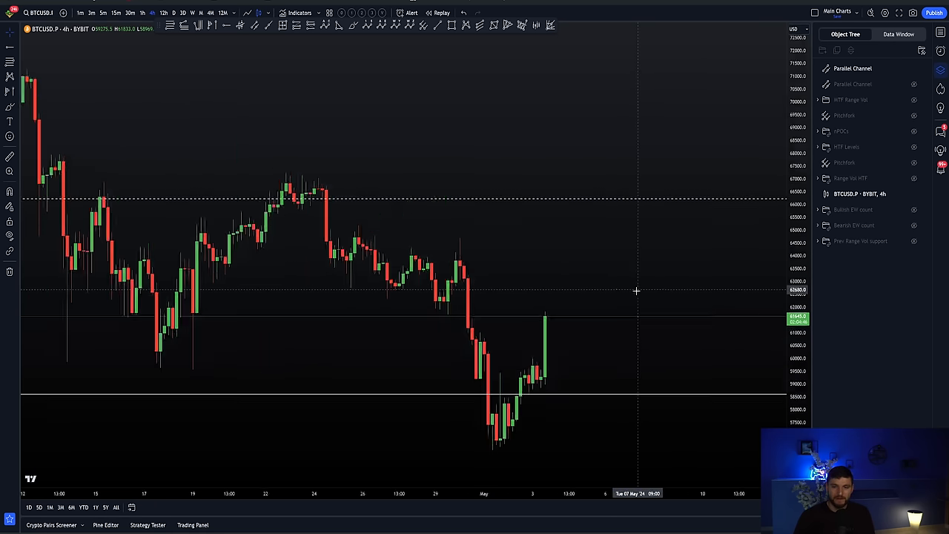
Unhide the HTF Levels and nPOCs groups in the Object Tree.
click(913, 132)
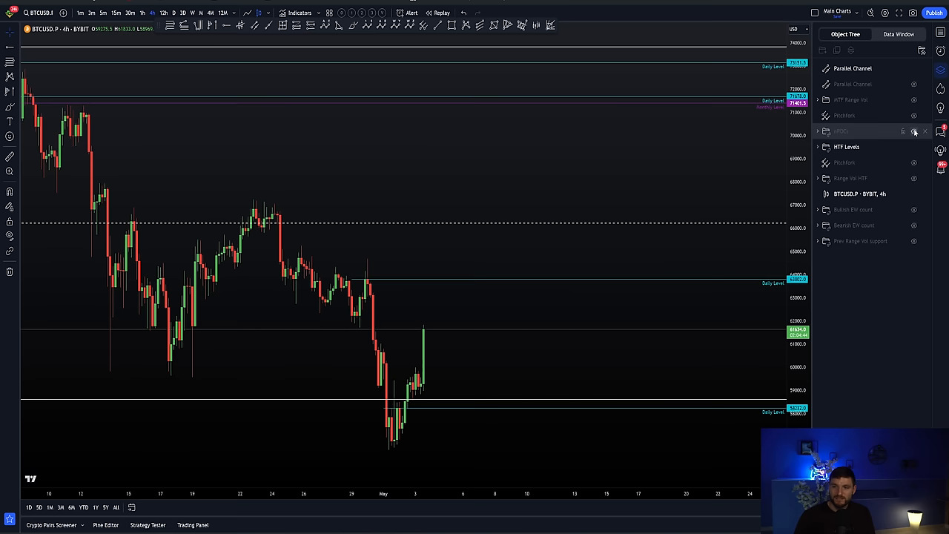
click(912, 131)
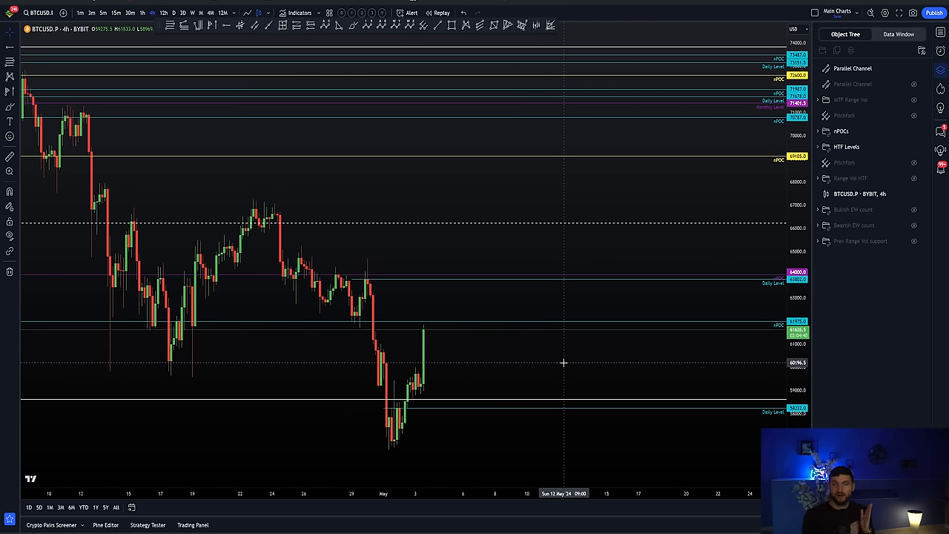
mouse_move(522, 107)
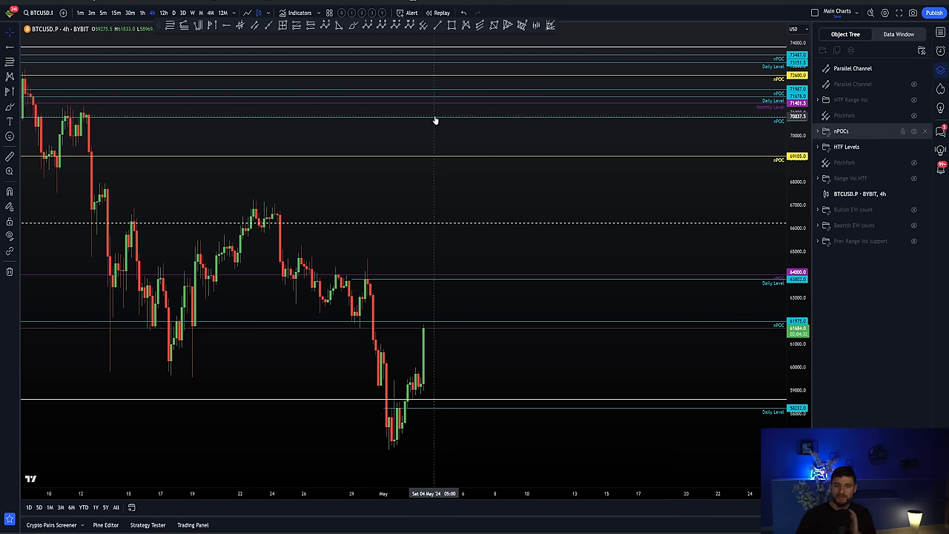
mouse_move(435, 130)
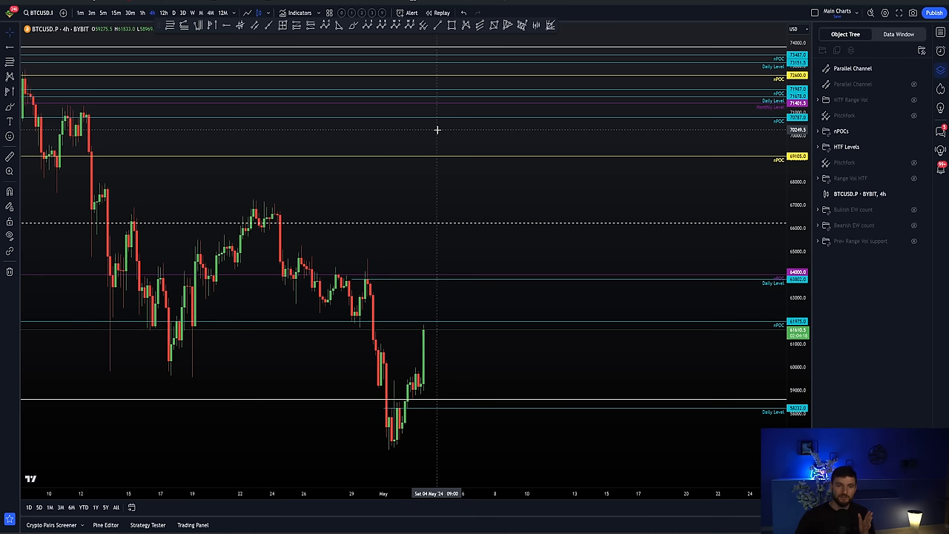
mouse_move(558, 104)
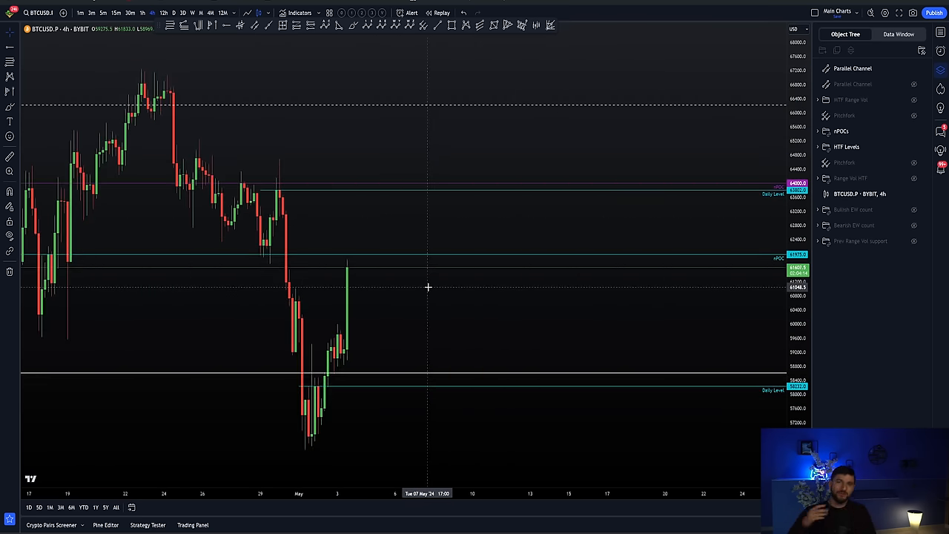
mouse_move(441, 181)
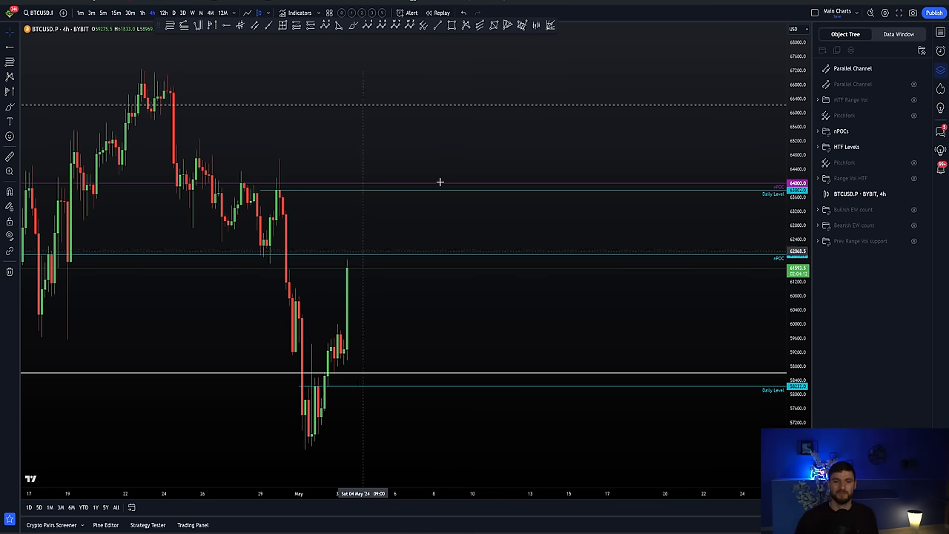
mouse_move(337, 213)
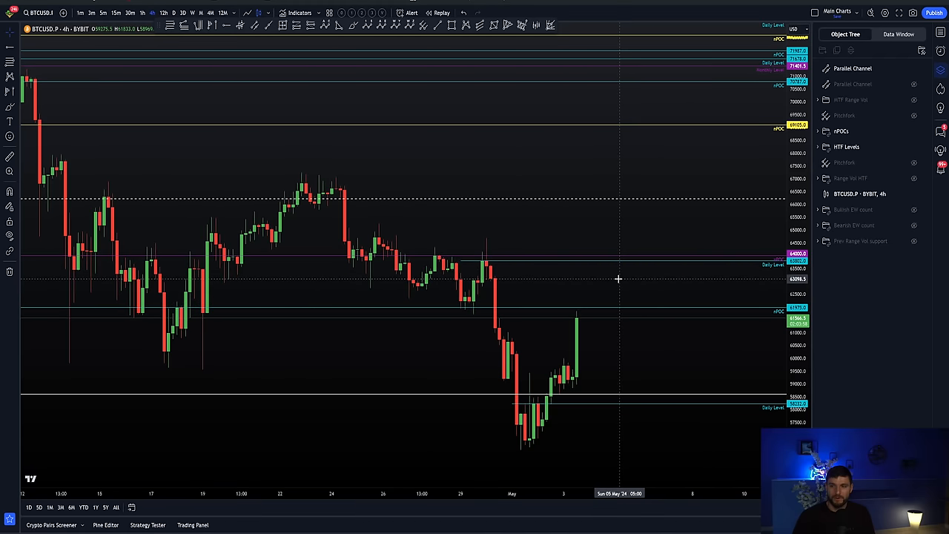
mouse_move(732, 174)
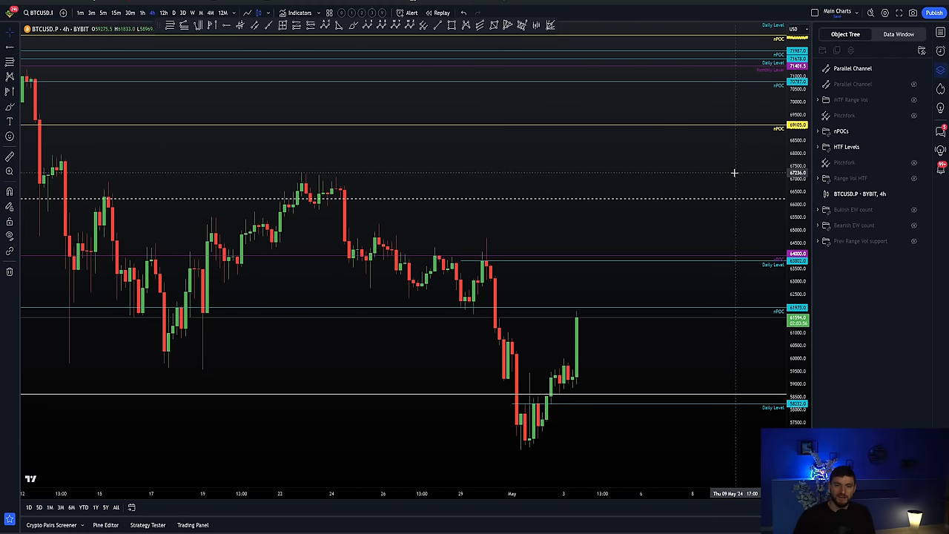
mouse_move(682, 194)
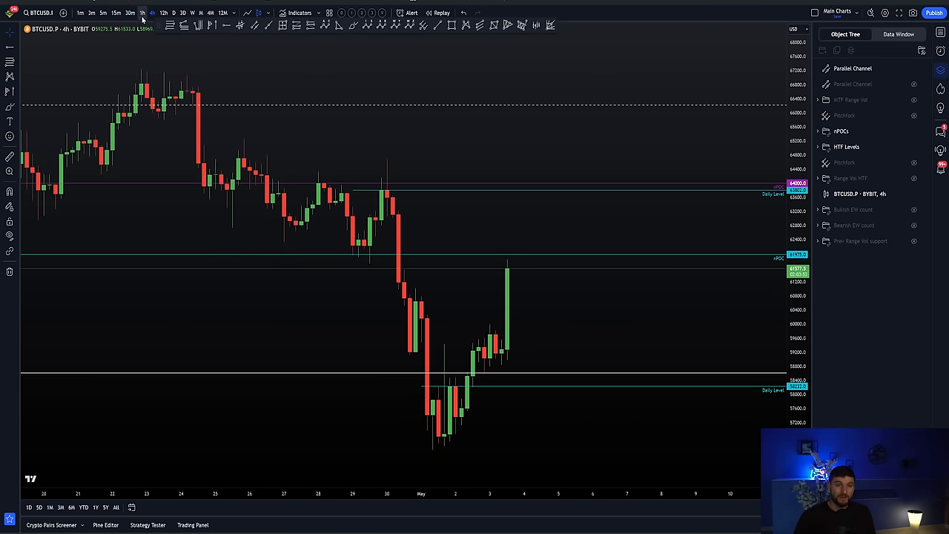
Drop the BTCUSD chart to the 15-minute timeframe and bring up the Watchlist.
click(145, 13)
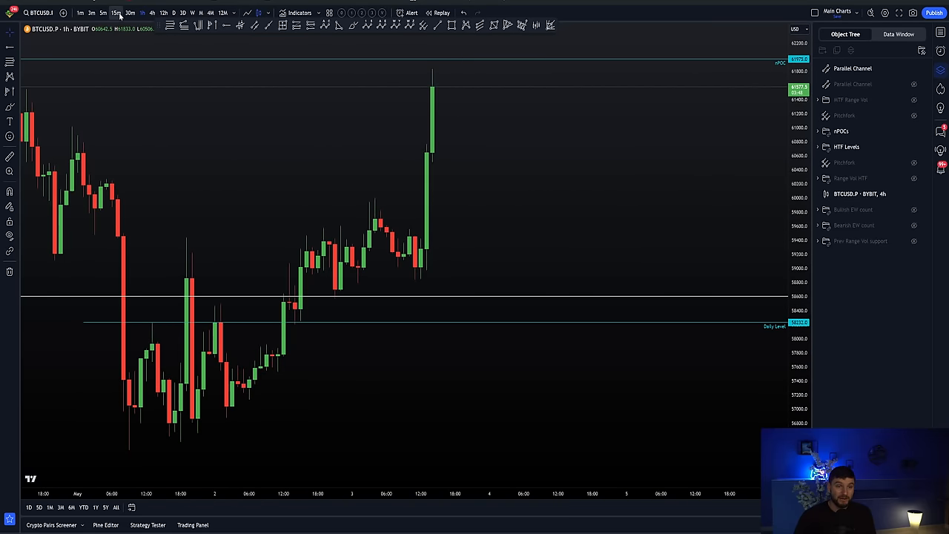
click(116, 13)
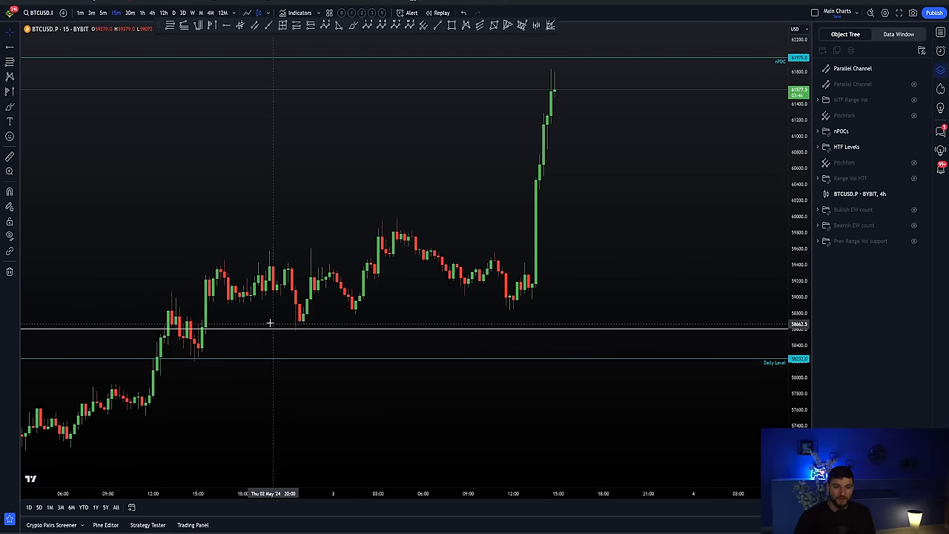
mouse_move(252, 332)
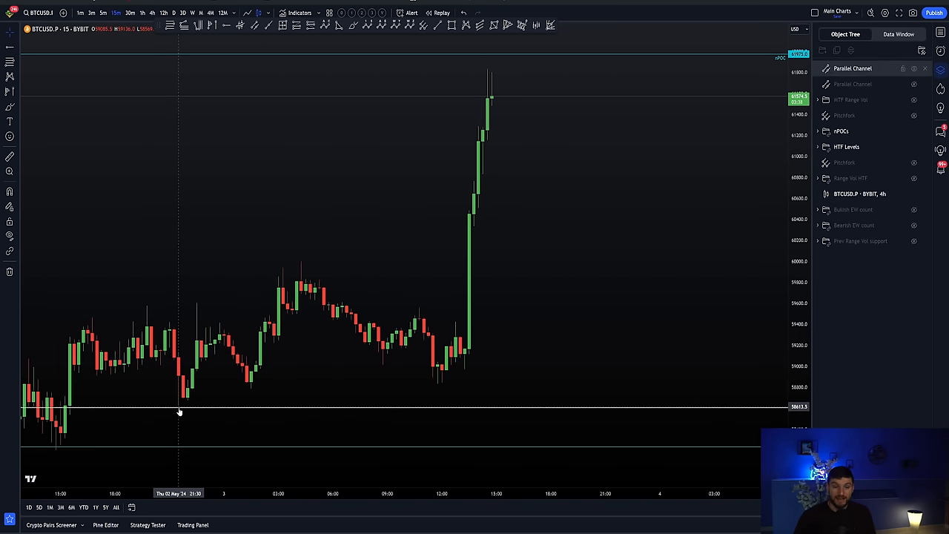
mouse_move(135, 426)
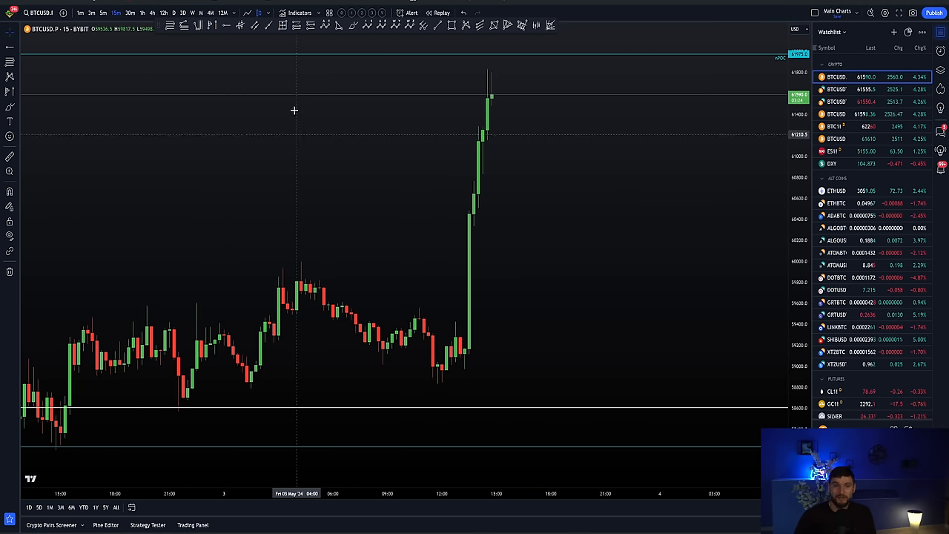
click(151, 14)
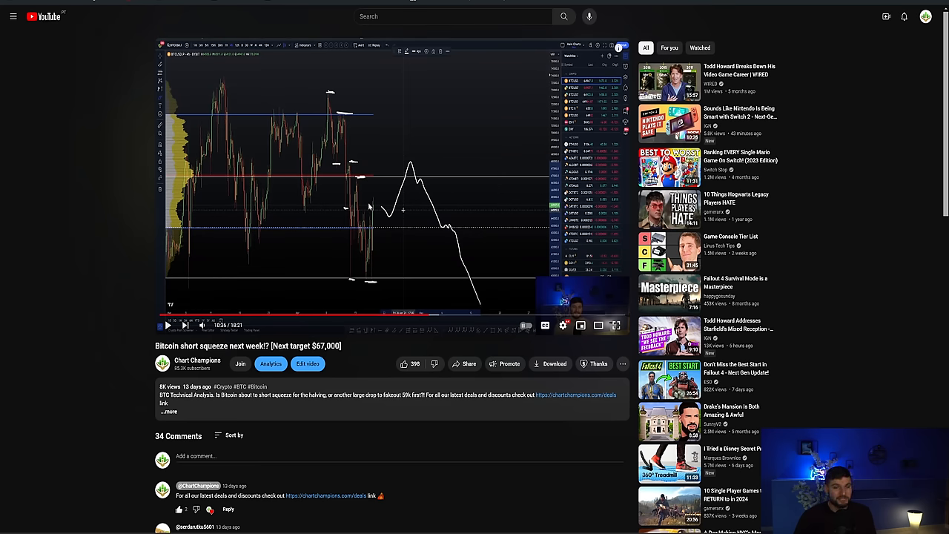
mouse_move(418, 172)
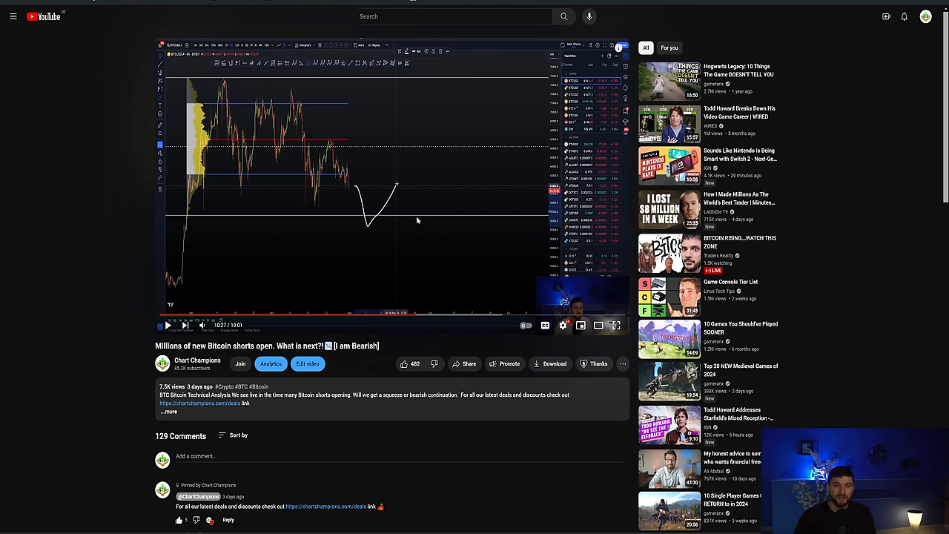
mouse_move(328, 195)
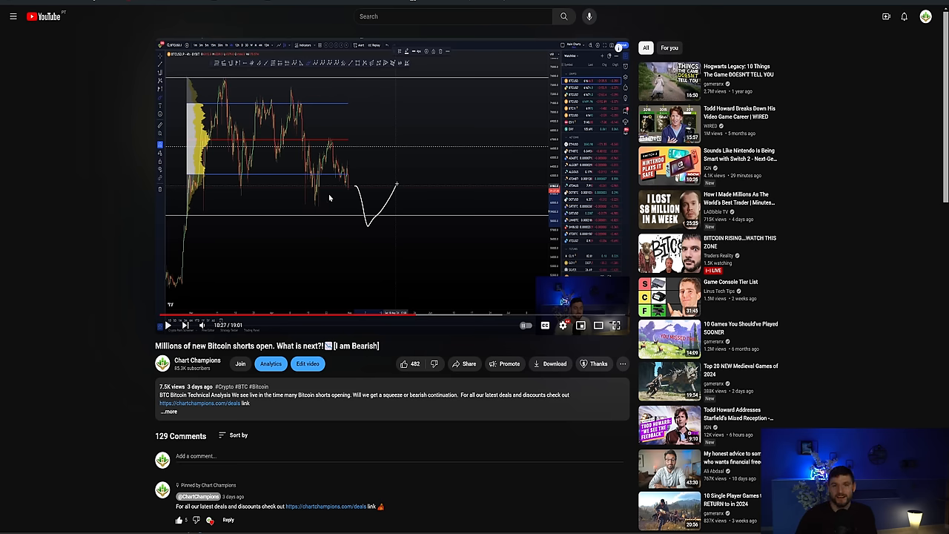
Reopen the 'Millions of new Bitcoin shorts open. What is next?!' video on the channel.
click(617, 325)
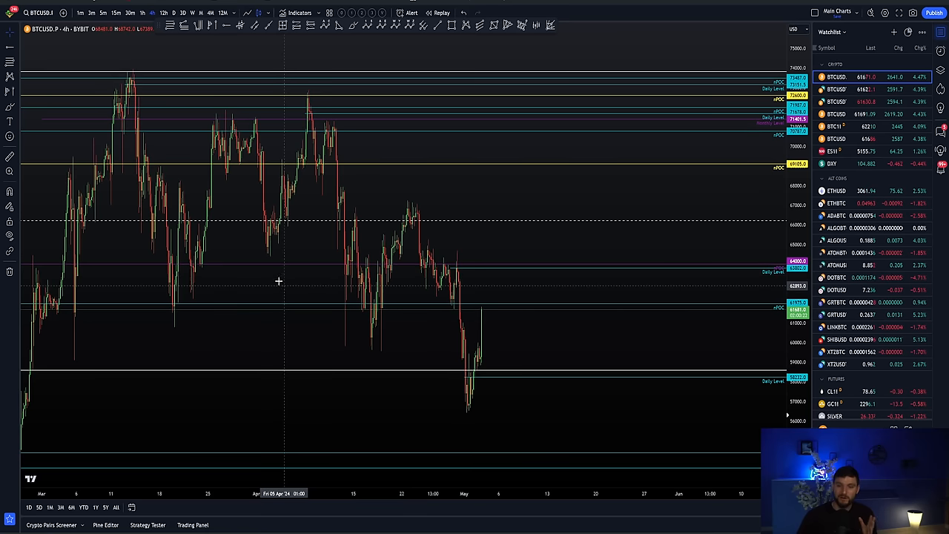
mouse_move(383, 246)
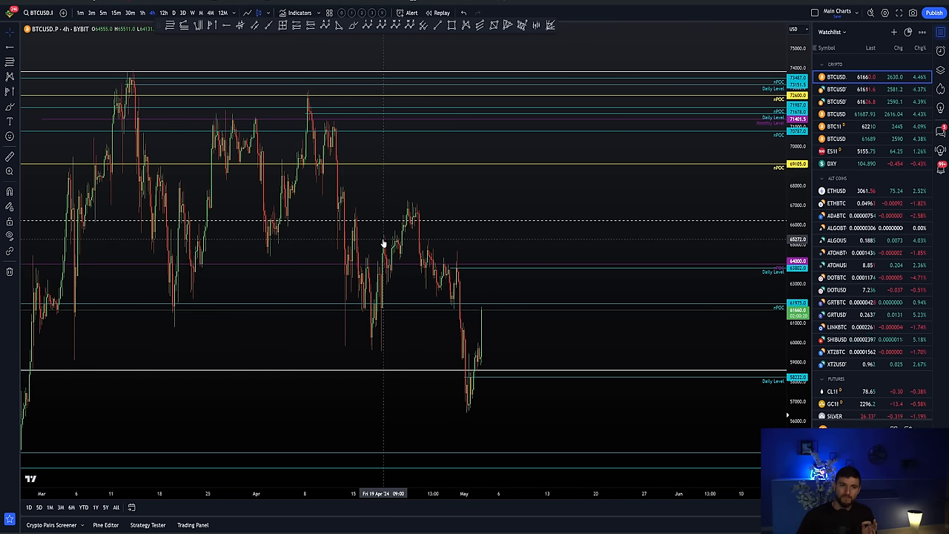
mouse_move(373, 237)
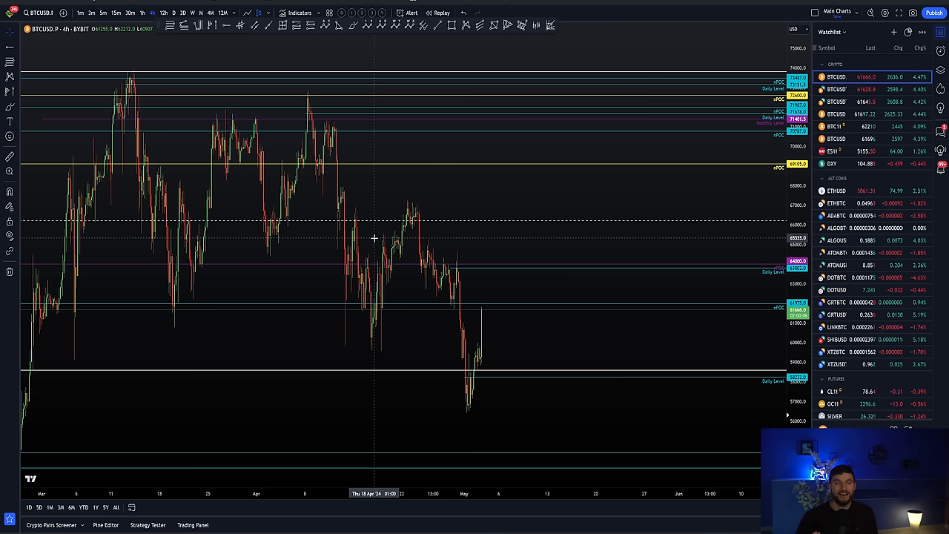
mouse_move(382, 255)
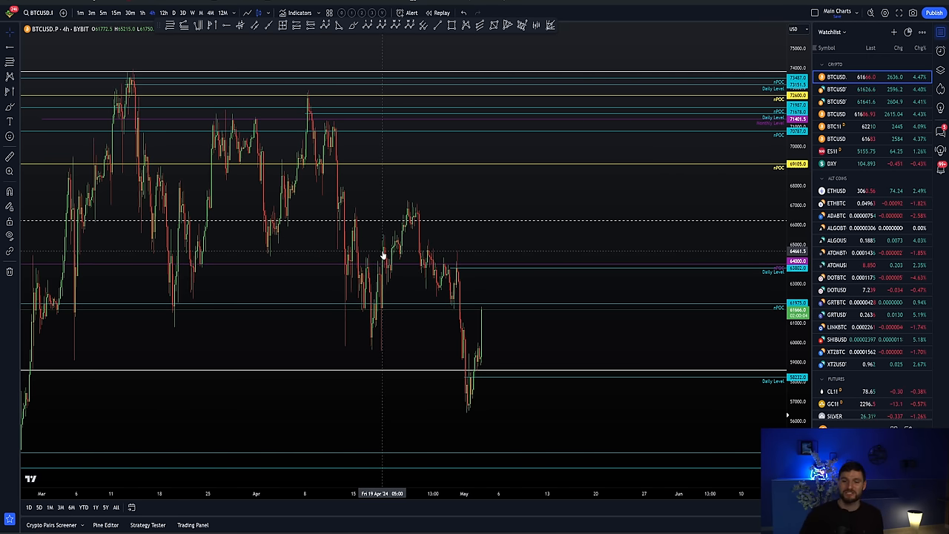
mouse_move(564, 113)
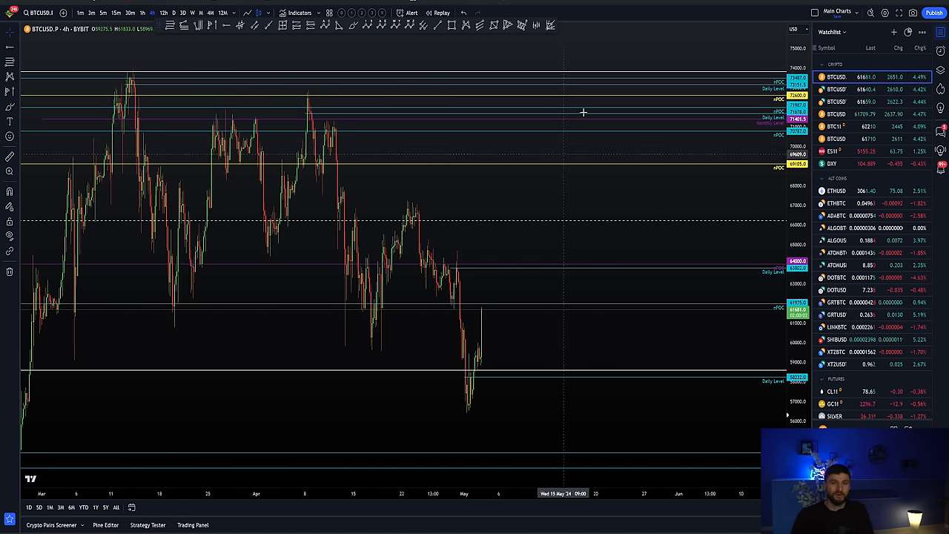
mouse_move(557, 169)
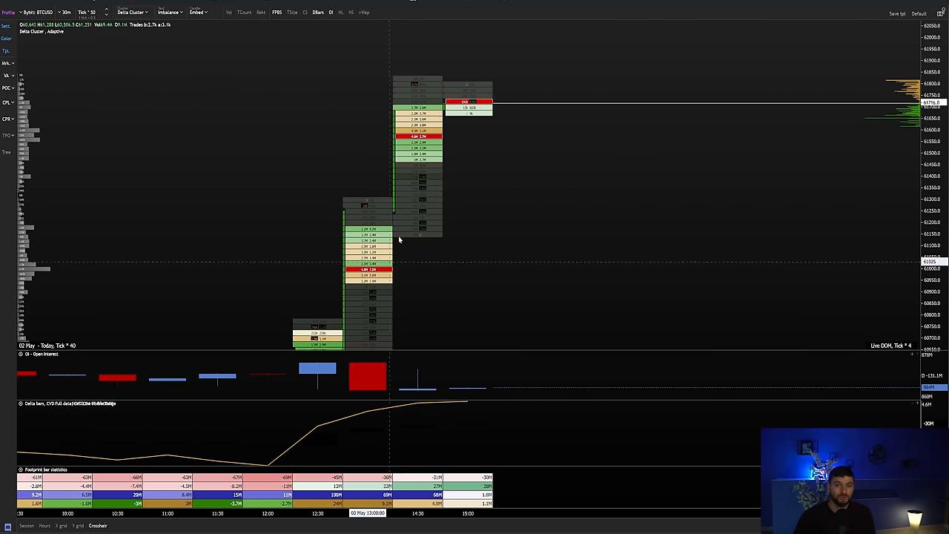
mouse_move(406, 214)
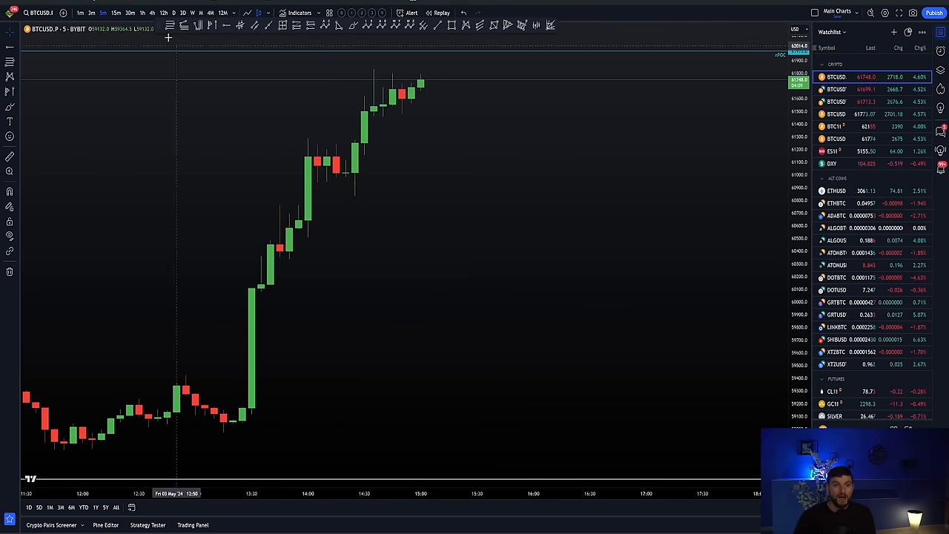
Switch the BTCUSD chart to the 4-hour timeframe for marking the dip base.
click(151, 12)
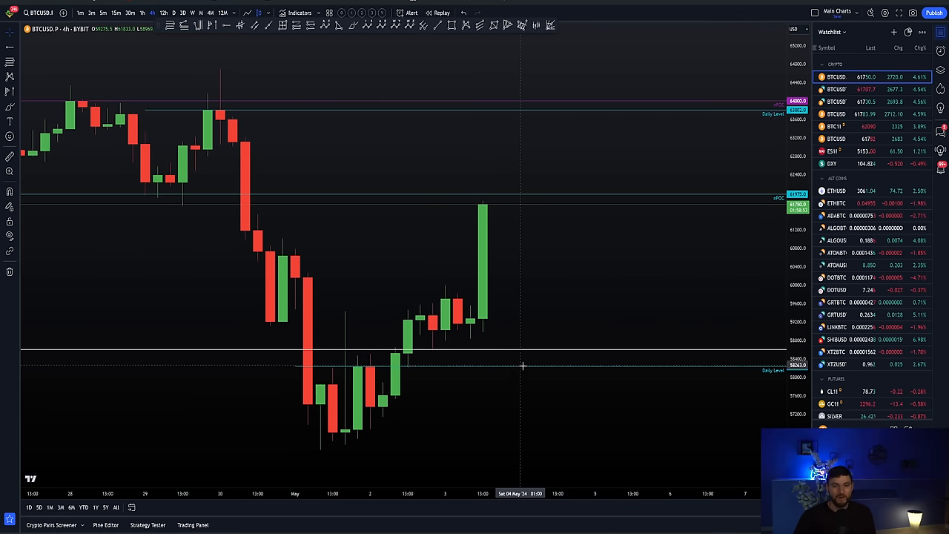
mouse_move(534, 371)
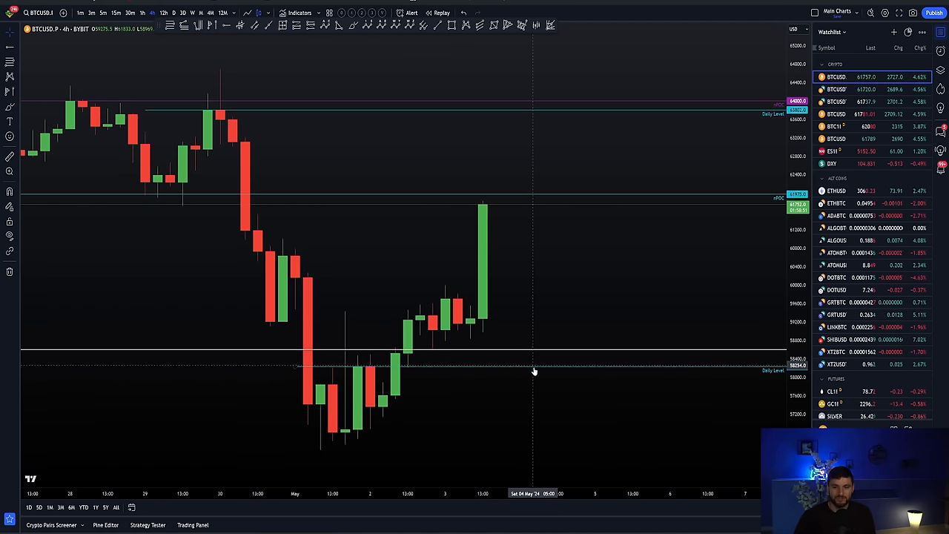
mouse_move(483, 356)
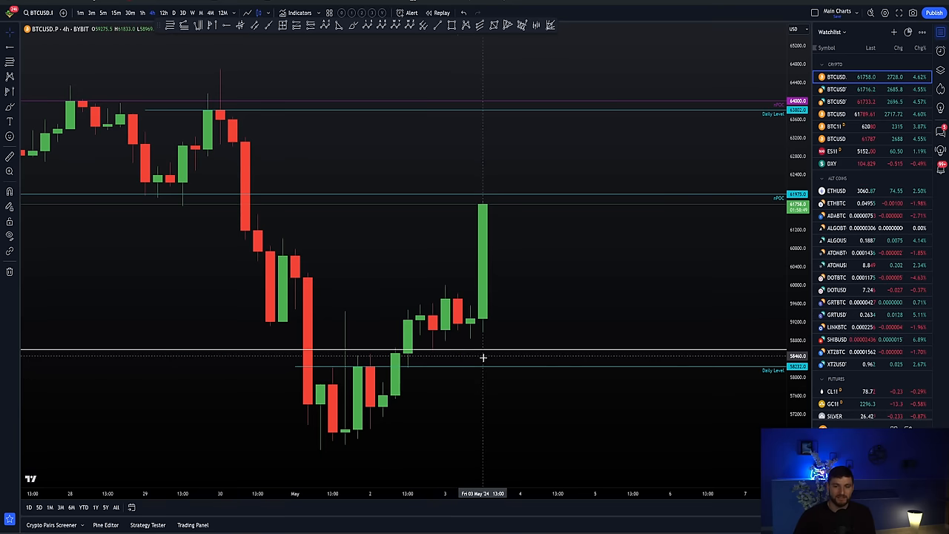
mouse_move(172, 37)
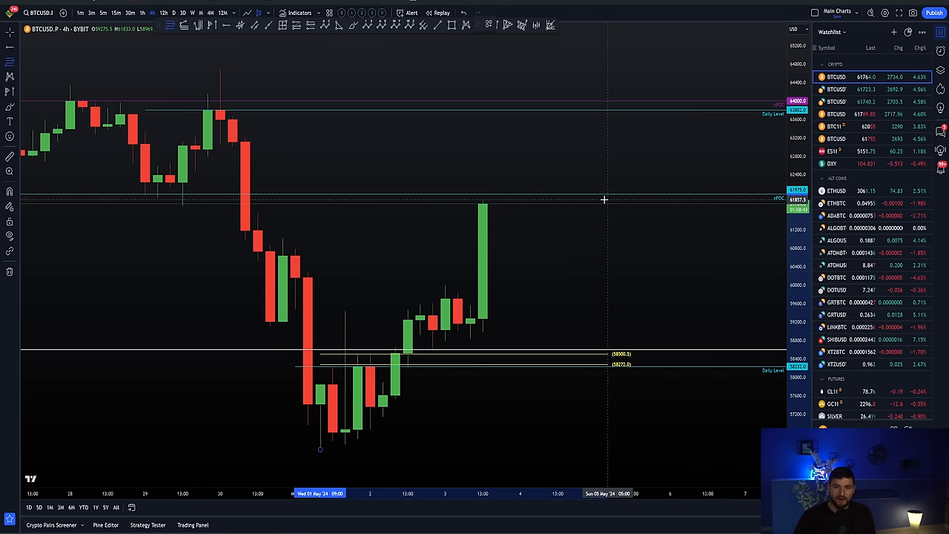
mouse_move(541, 363)
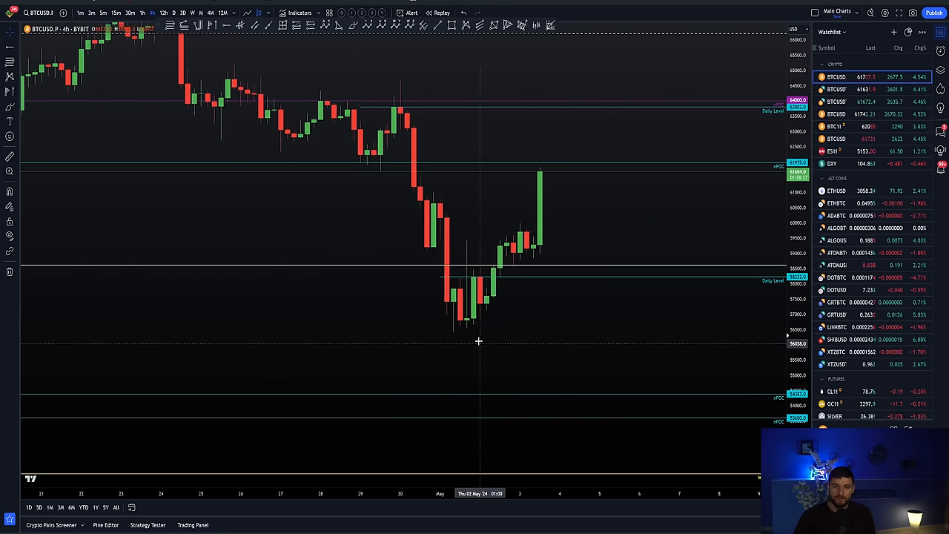
mouse_move(459, 344)
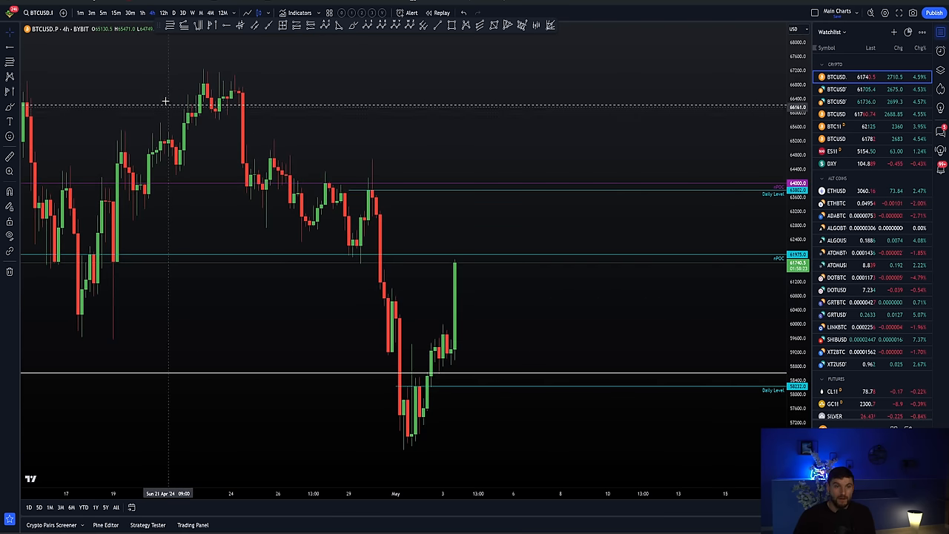
Reload the BTCUSD chart on the 15-minute timeframe to show the sharp rally.
click(115, 13)
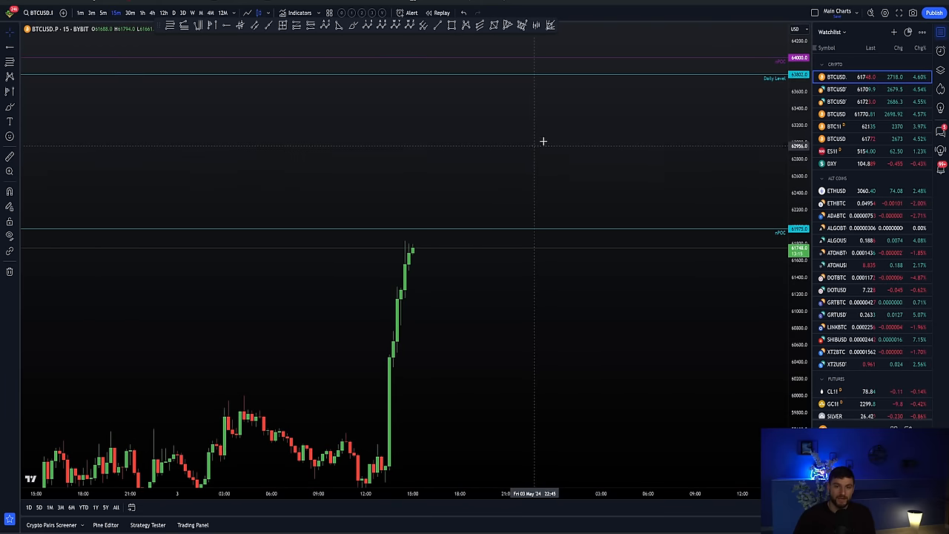
mouse_move(486, 169)
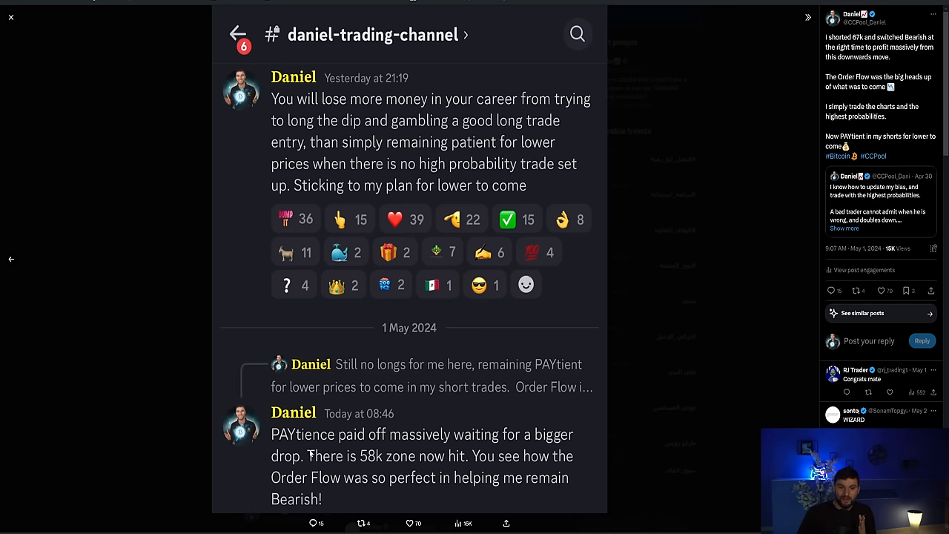
Scroll through the daniel-trading-channel's accumulation chart posts.
scroll(down, 3)
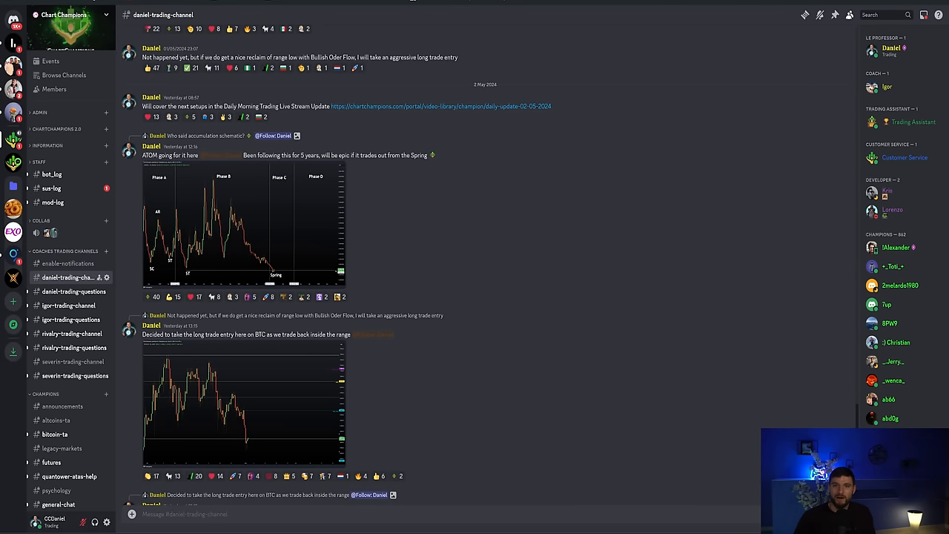
mouse_move(552, 196)
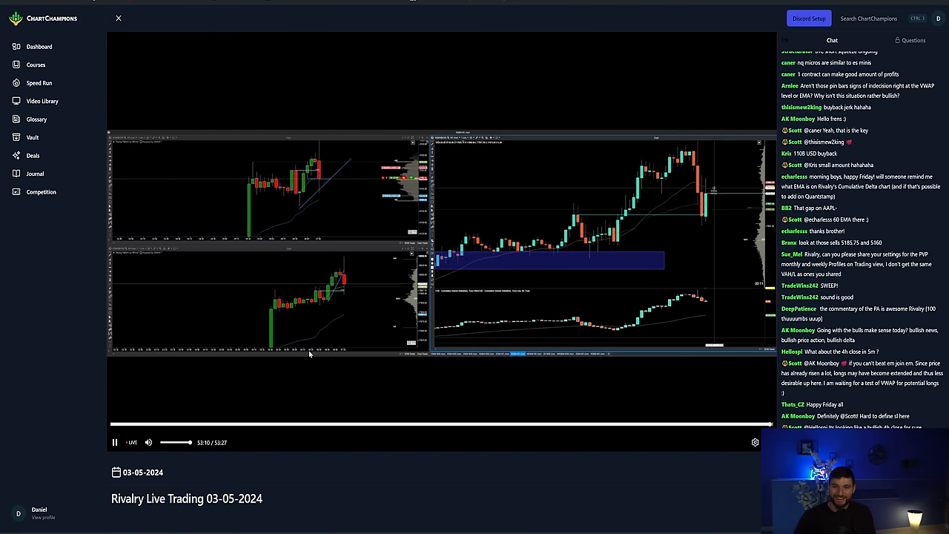
Browse the Courses catalogue from the Master modules up to Apprentice.
click(116, 441)
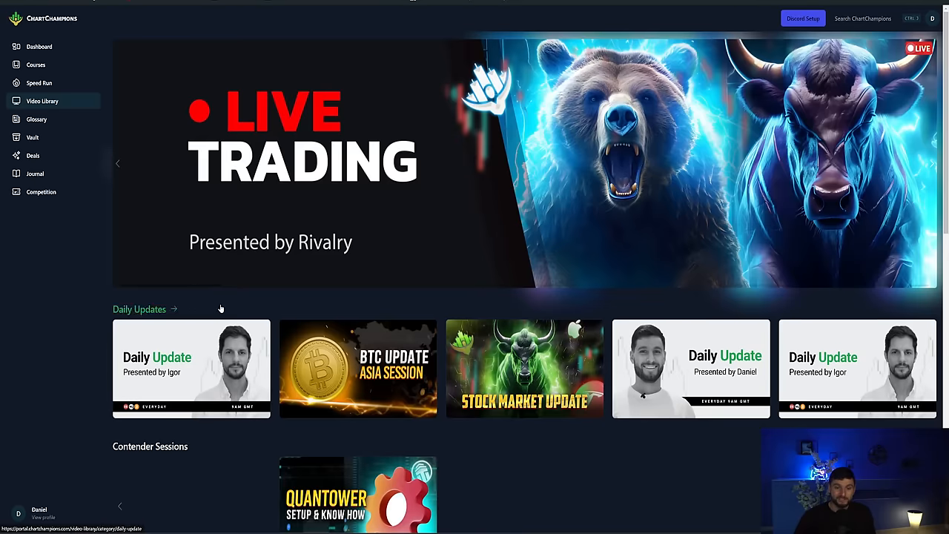
scroll(down, 3)
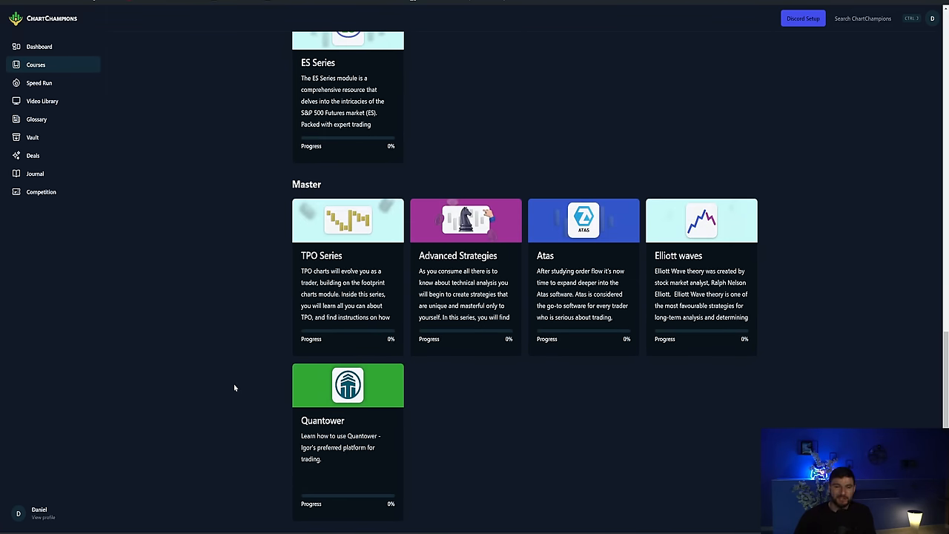
mouse_move(356, 259)
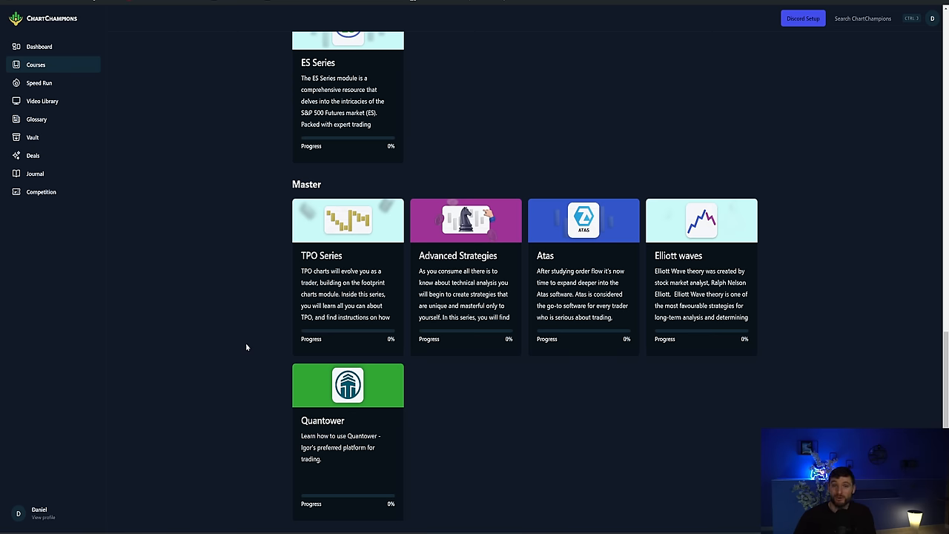
mouse_move(261, 335)
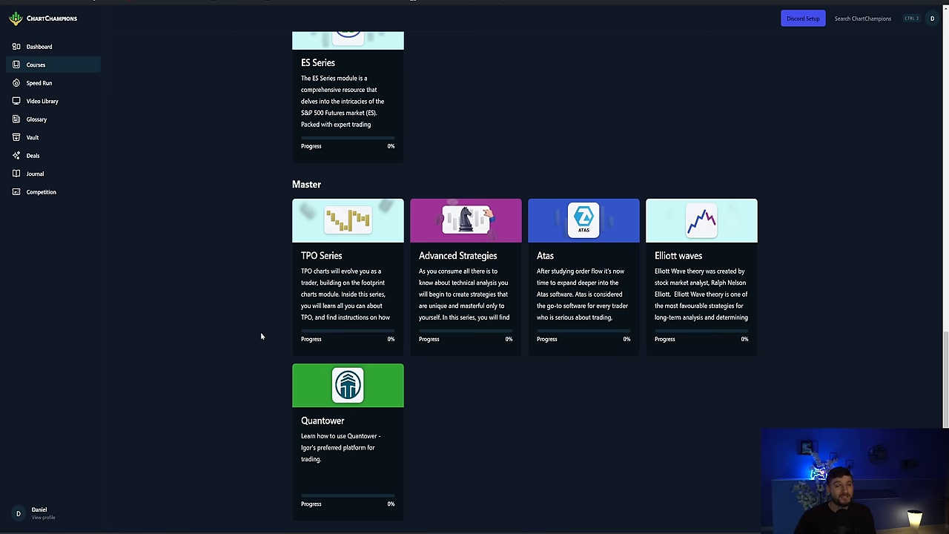
scroll(up, 3)
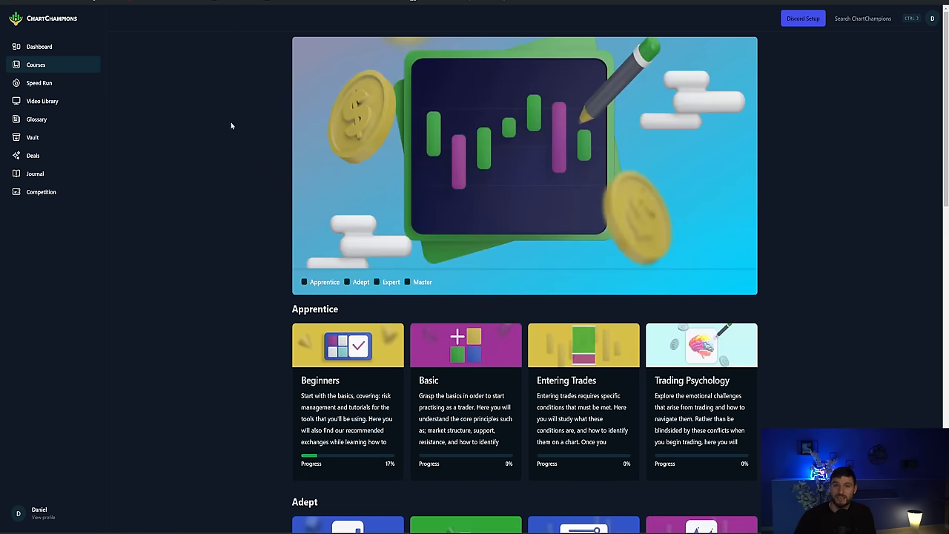
mouse_move(208, 166)
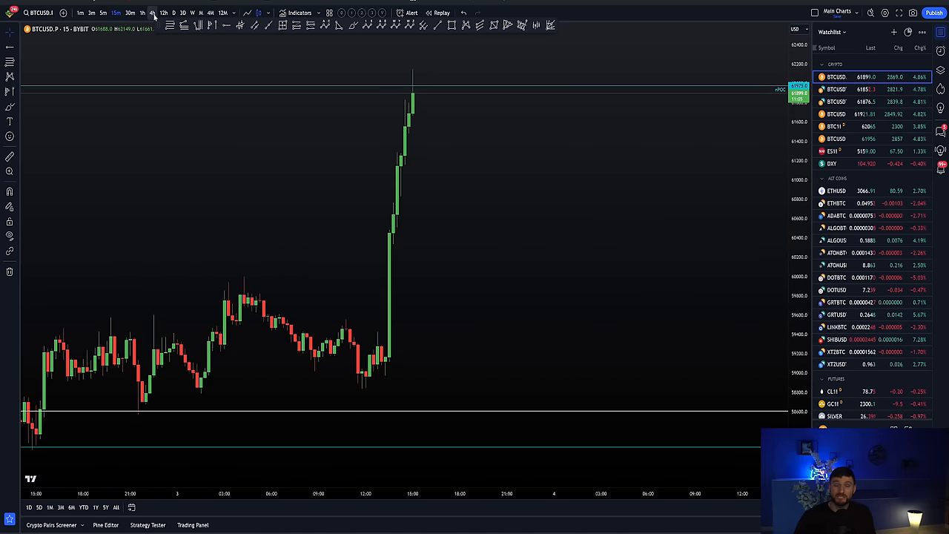
Switch to the Chart Champions tab to show the Courses page with Apprentice modules.
click(151, 13)
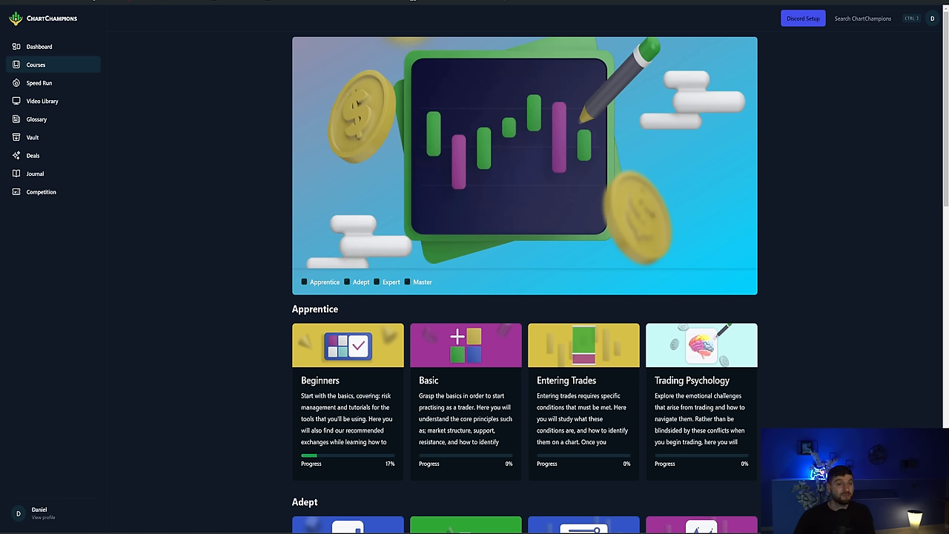
mouse_move(464, 188)
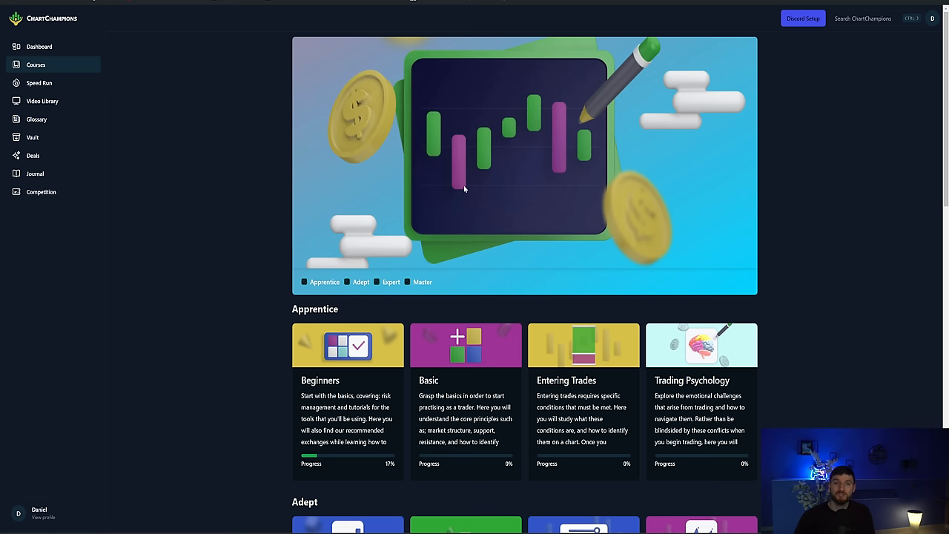
mouse_move(279, 172)
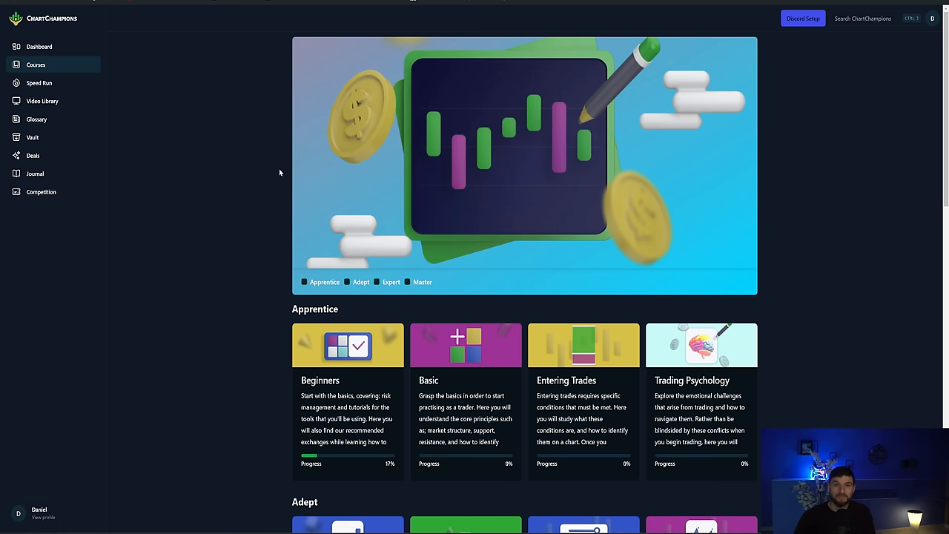